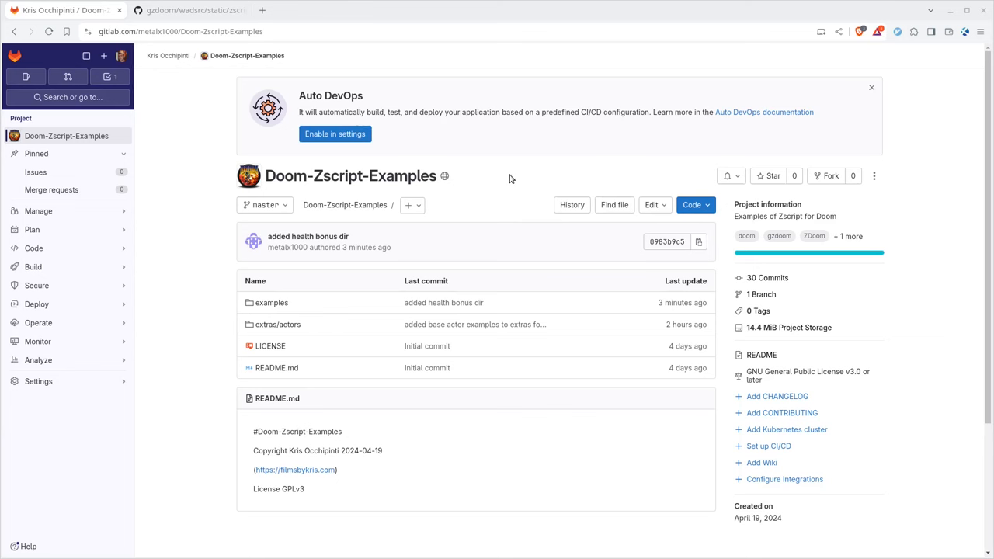
{"action": "mouse_move", "coordinate": [382, 178]}
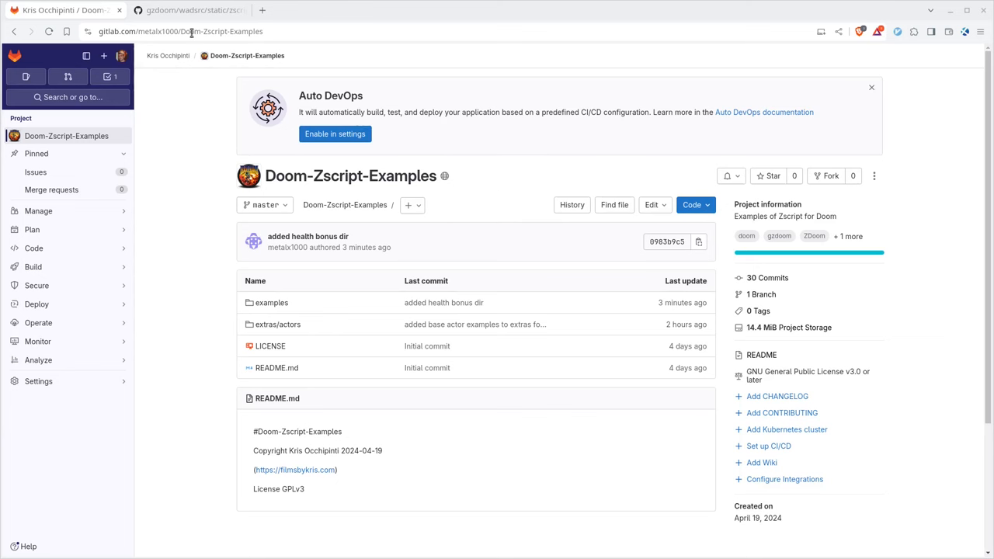
{"action": "mouse_move", "coordinate": [292, 36]}
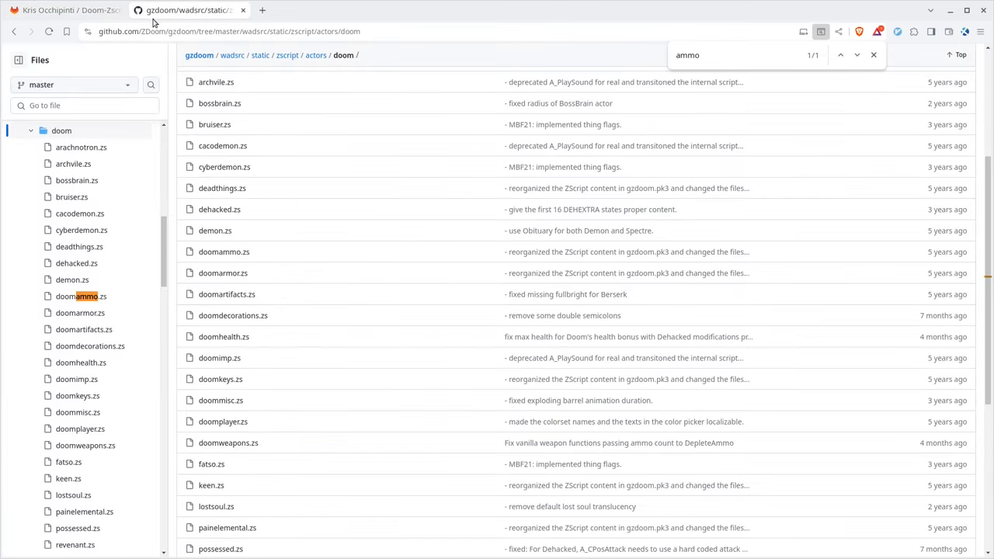
{"action": "mouse_move", "coordinate": [186, 10]}
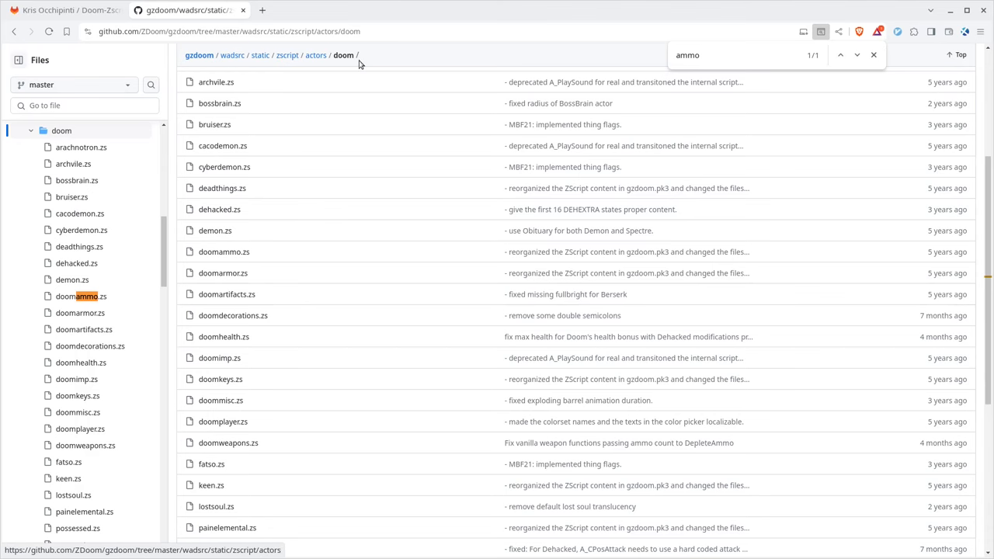
Step: Scroll through the gzdoom Doom actor scripts on GitHub, such as doomhealth.zs
{"action": "scroll", "scroll_direction": "down", "scroll_amount": 3}
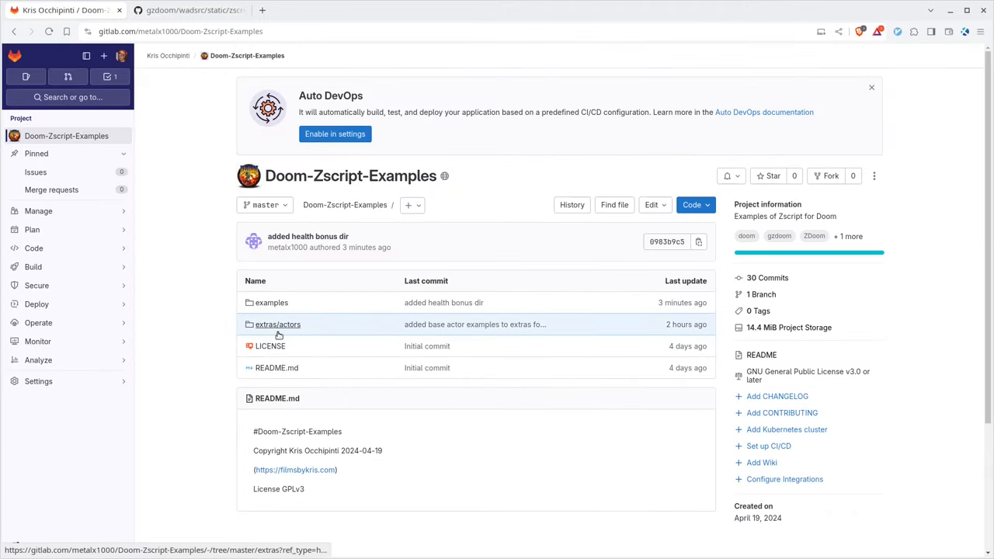
{"action": "mouse_move", "coordinate": [277, 325]}
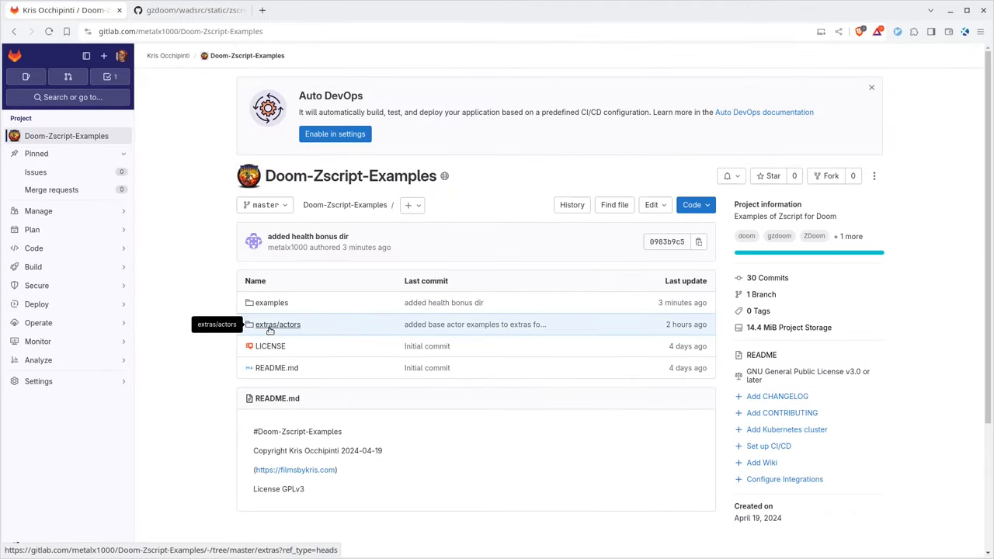
Step: Browse extras/actors, then examples/health_bonus (only zscript.zsc), and return to the project home
{"action": "left_click", "coordinate": [277, 324]}
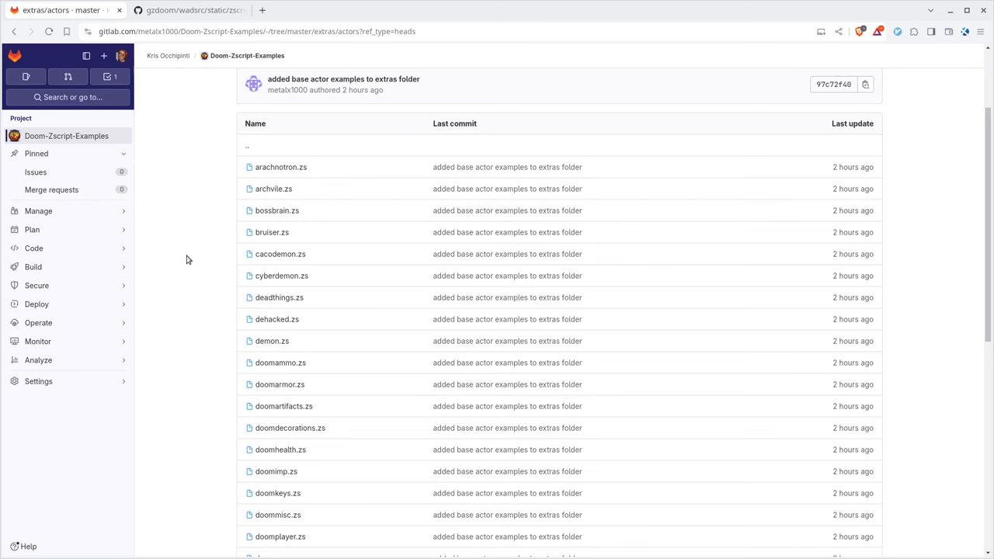
{"action": "left_click", "coordinate": [273, 188]}
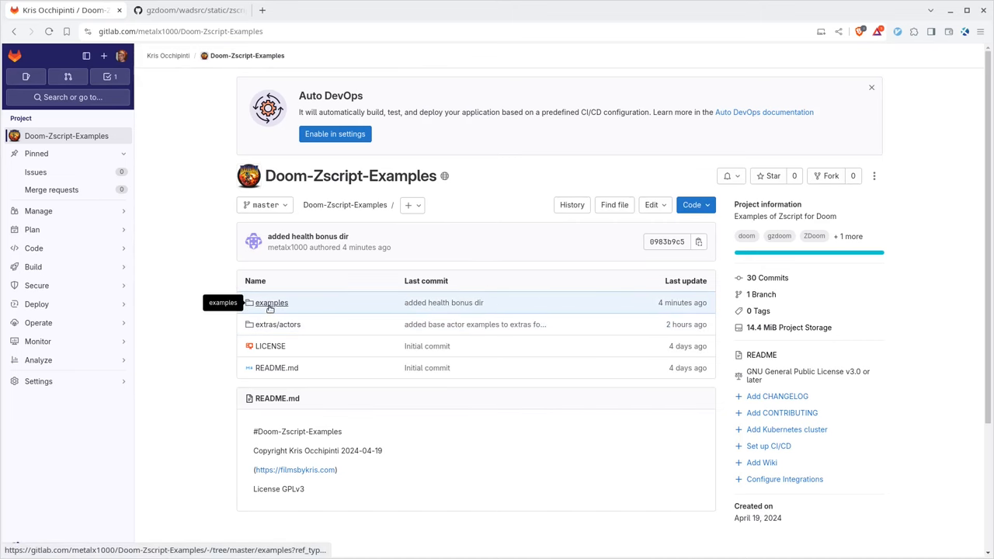
{"action": "left_click", "coordinate": [271, 302]}
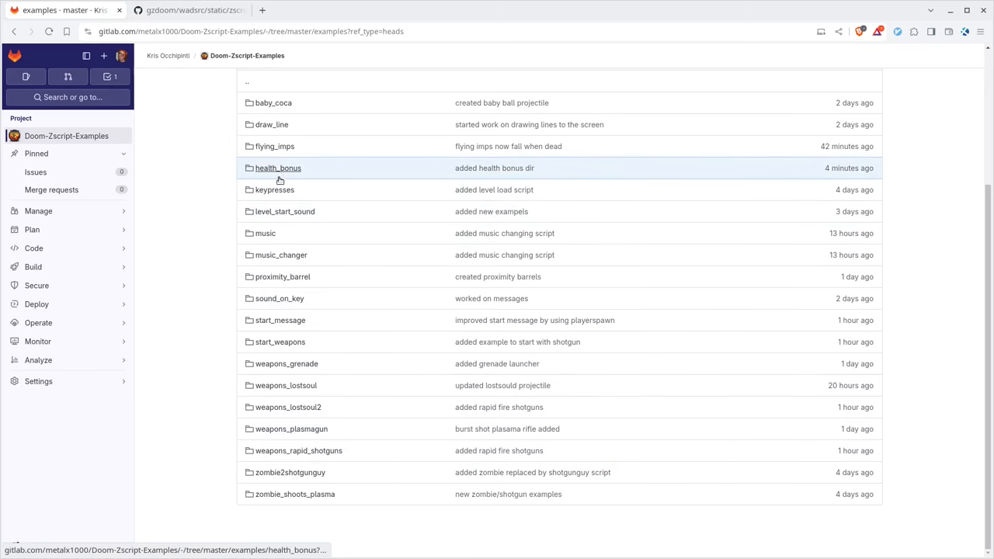
{"action": "left_click", "coordinate": [278, 168]}
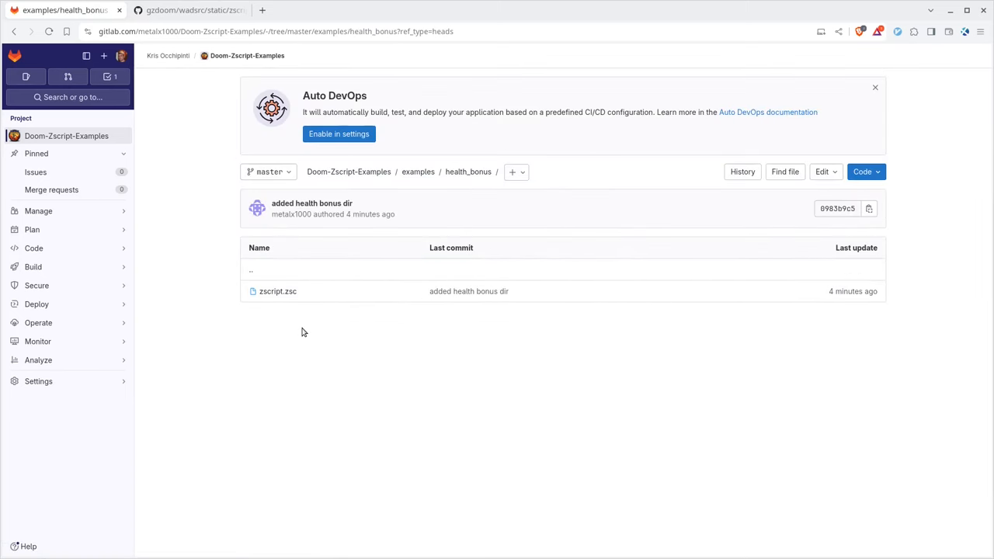
{"action": "mouse_move", "coordinate": [311, 334]}
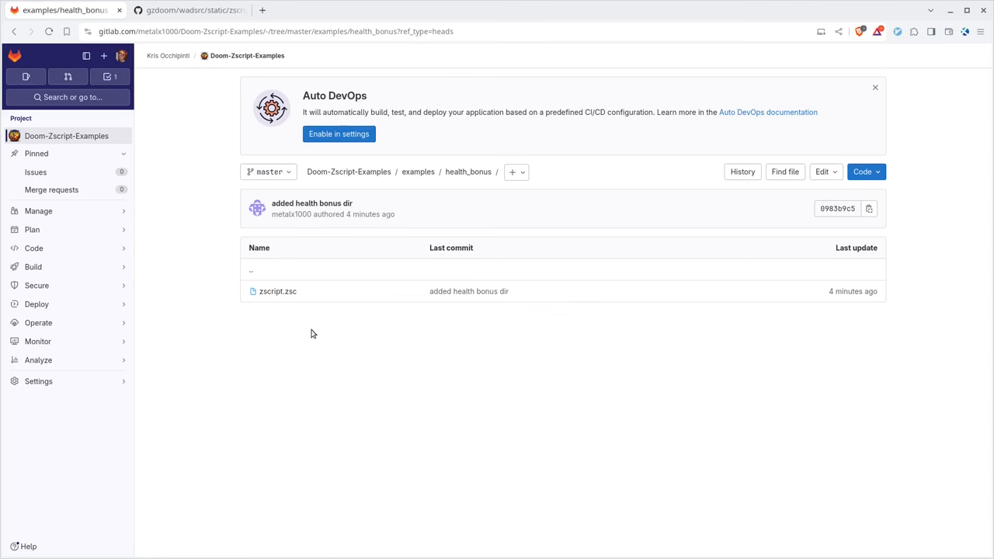
{"action": "left_click", "coordinate": [66, 135]}
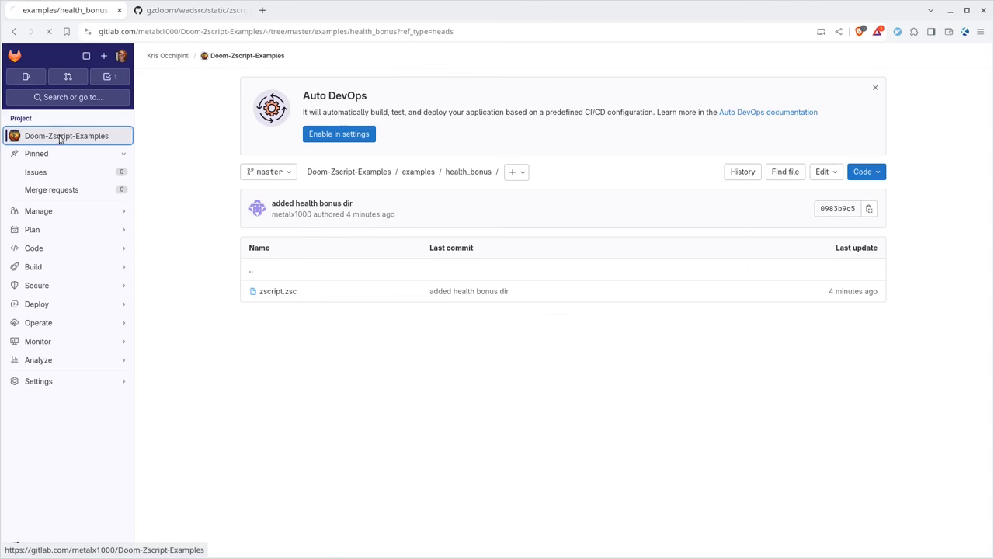
{"action": "left_click", "coordinate": [66, 136]}
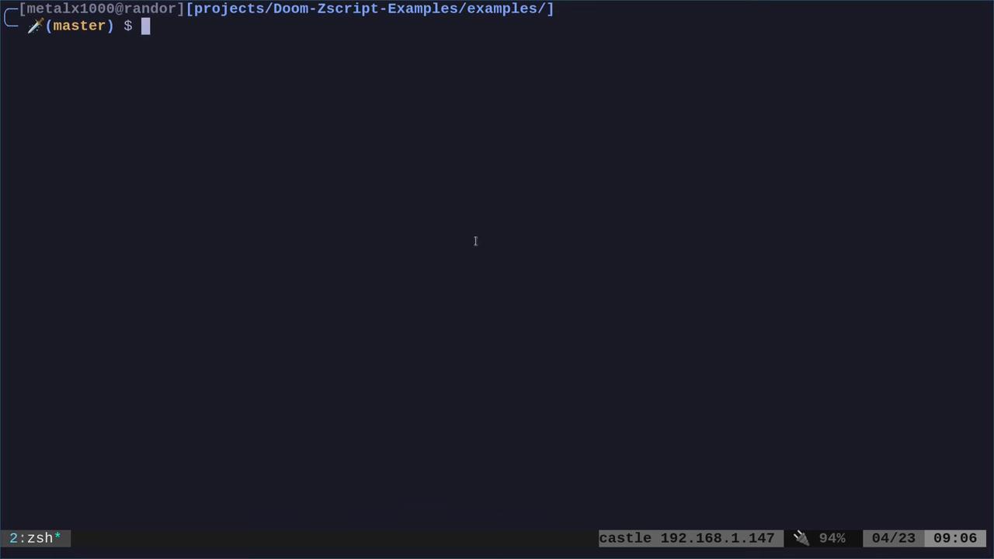
Step: Change into the health_bonus folder and grab the zscript.zsc file name to open it
{"action": "type", "text": "cd ./"}
{"action": "type", "text": "ls"}
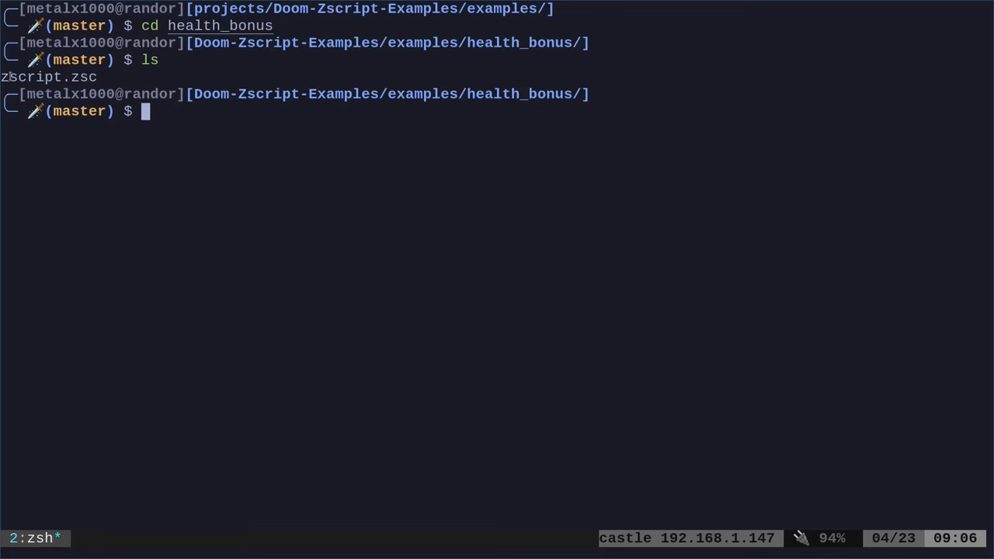
{"action": "double_click", "coordinate": [31, 77]}
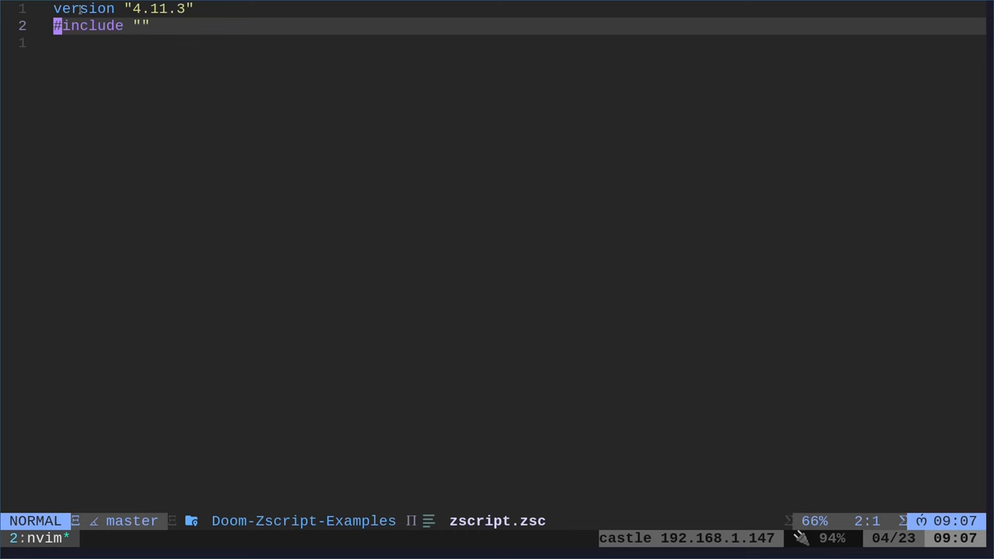
{"action": "double_click", "coordinate": [83, 9]}
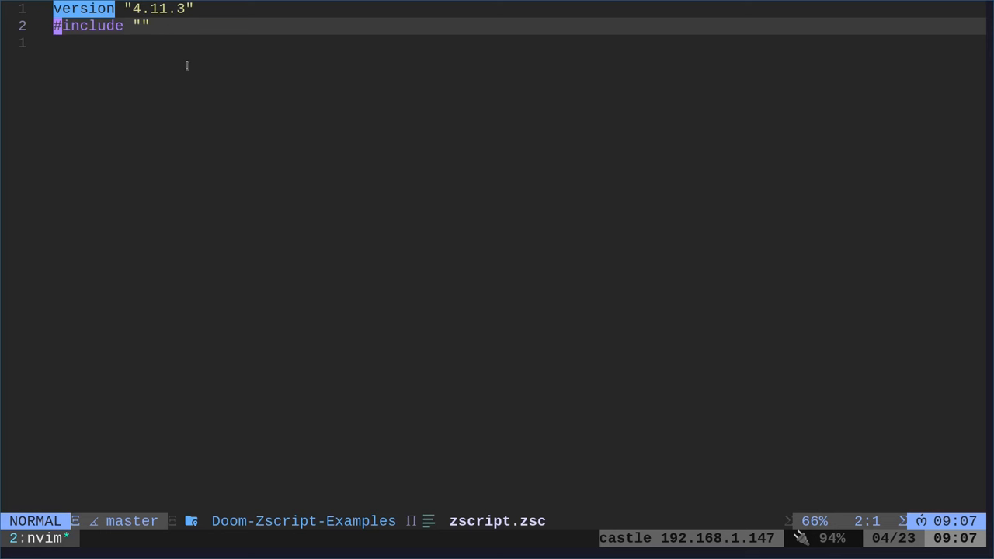
{"action": "mouse_move", "coordinate": [187, 72]}
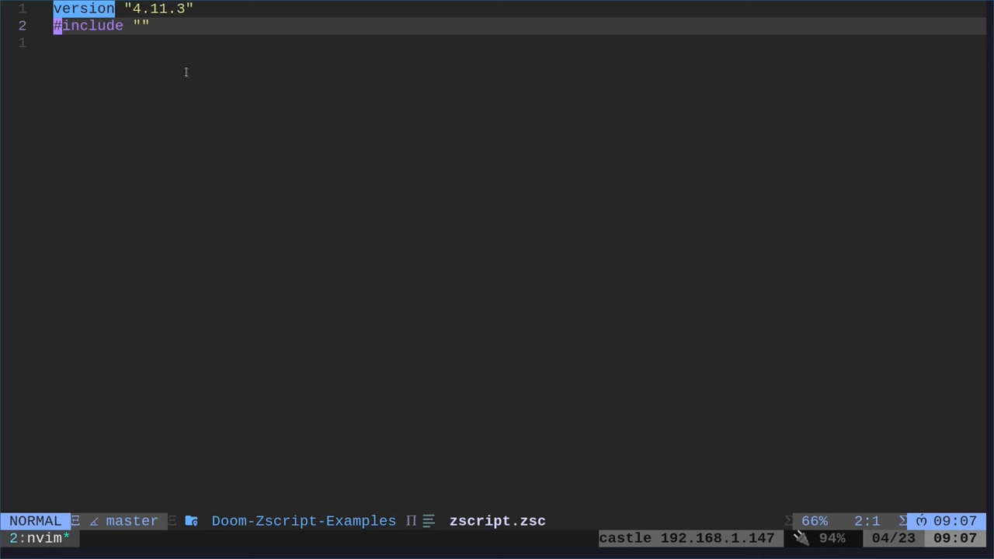
{"action": "mouse_move", "coordinate": [159, 77]}
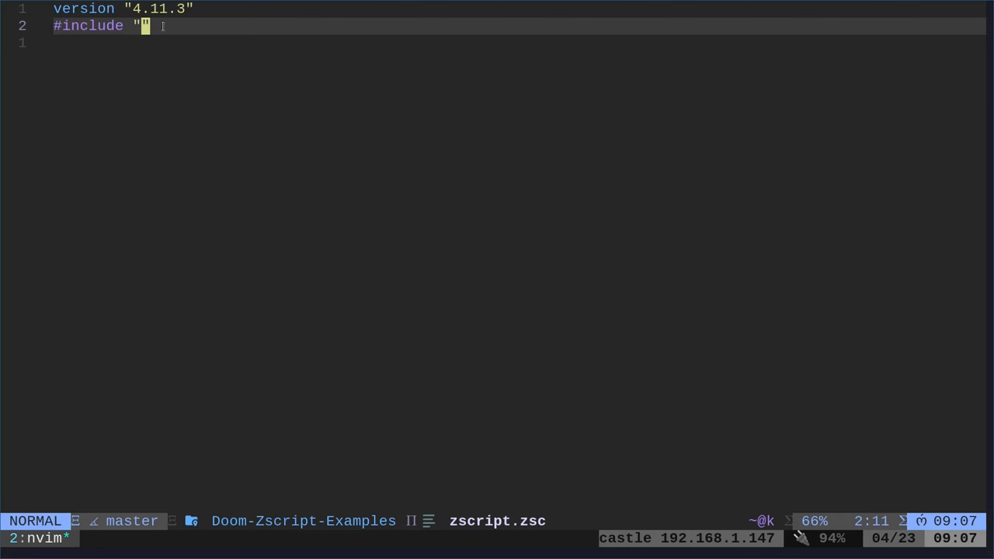
Step: Fill the empty #include with "super_healthbonus.zsc", then save and quit Neovim
{"action": "key", "text": "i"}
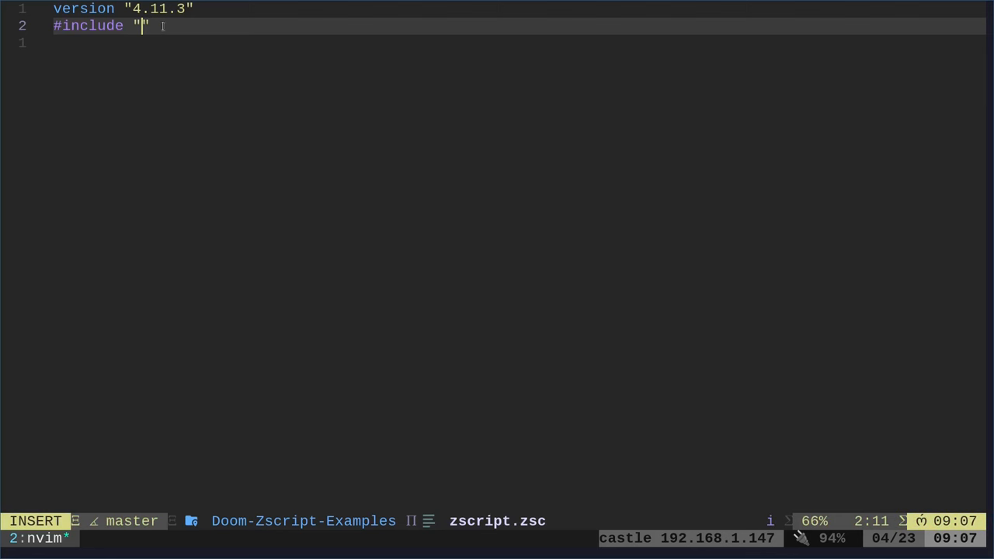
{"action": "type", "text": "super"}
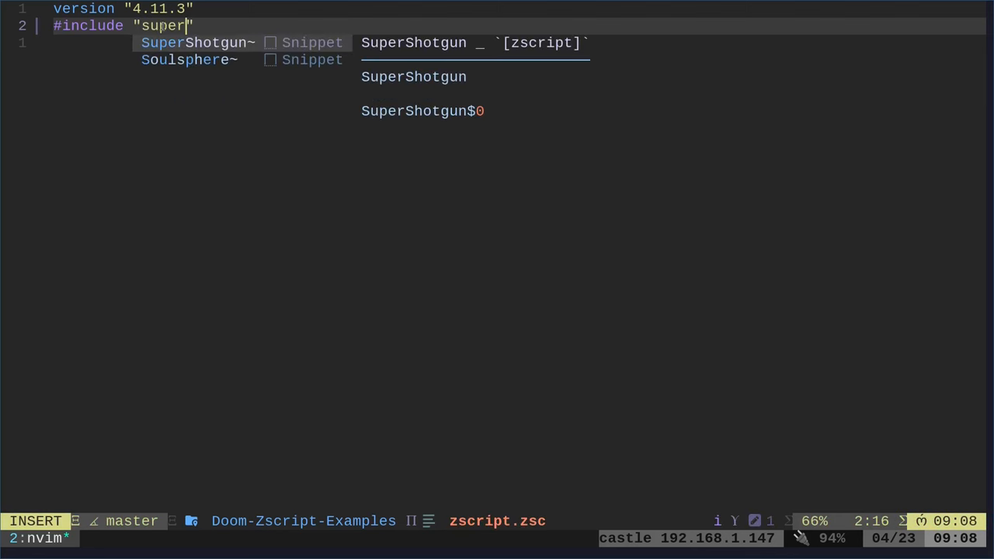
{"action": "type", "text": "_health"}
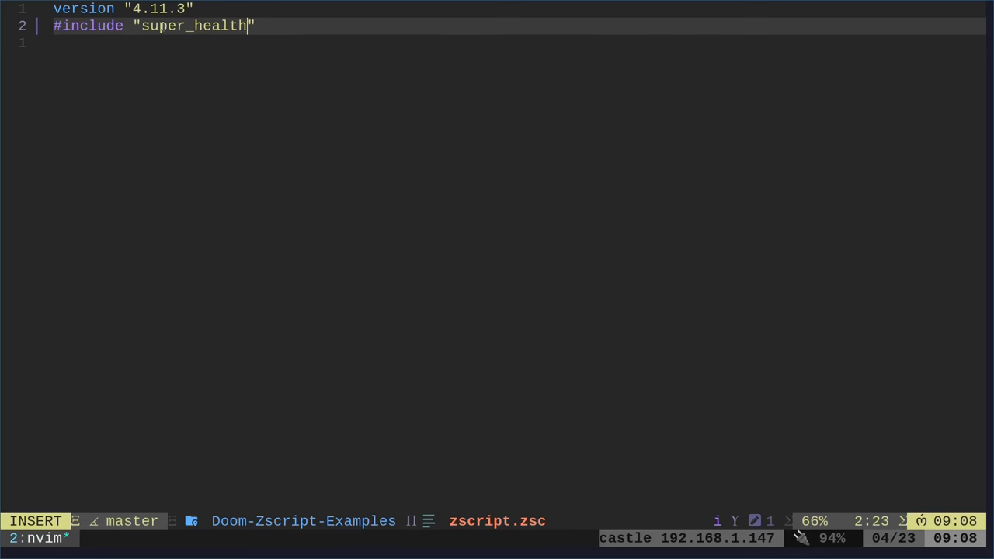
{"action": "type", "text": "bon"}
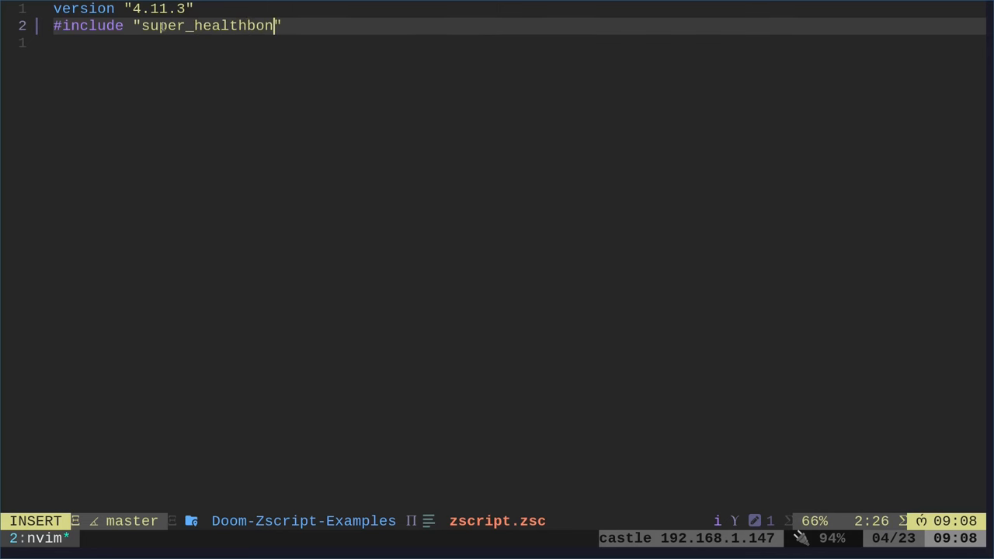
{"action": "type", "text": "us/zsc"}
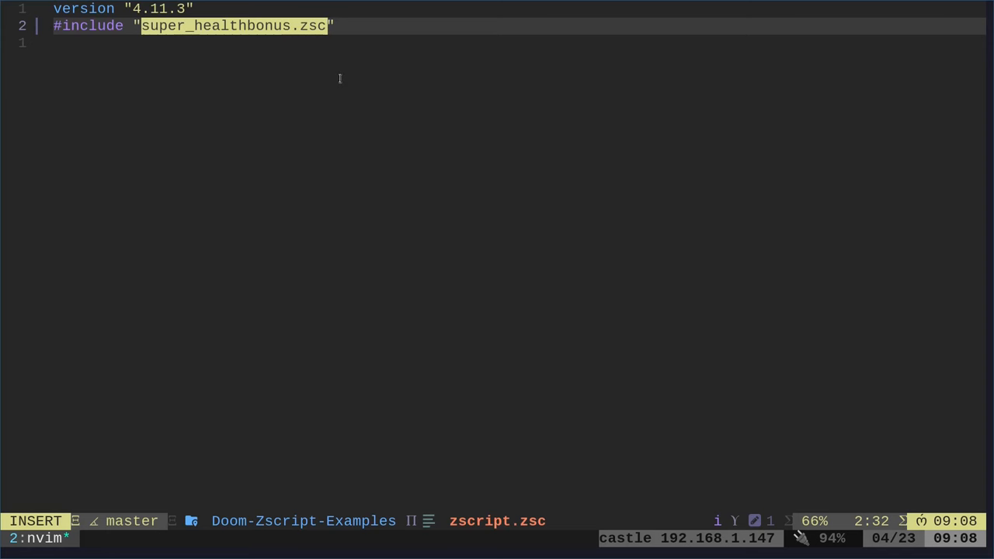
{"action": "type", "text": "w"}
{"action": "type", "text": "vim"}
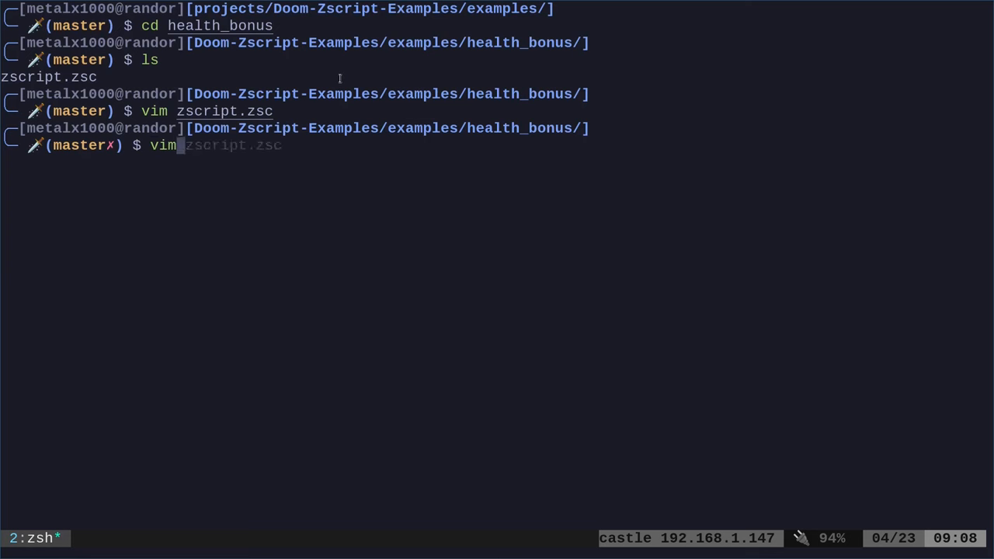
Step: Open doomhealth.zs from GitLab's extras/actors folder to view the HealthBonus class
{"action": "type", "text": "super_healthbonus.zsc"}
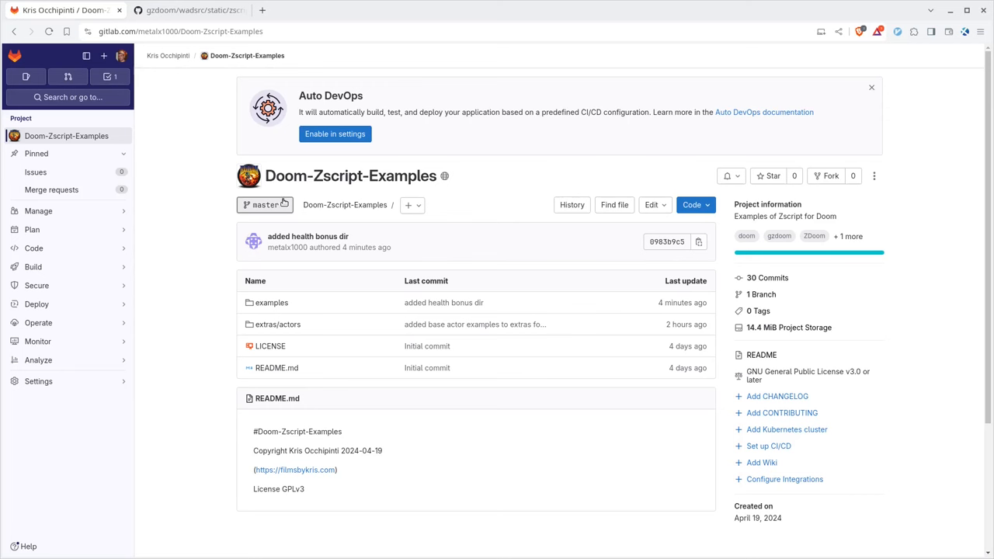
{"action": "mouse_move", "coordinate": [198, 246]}
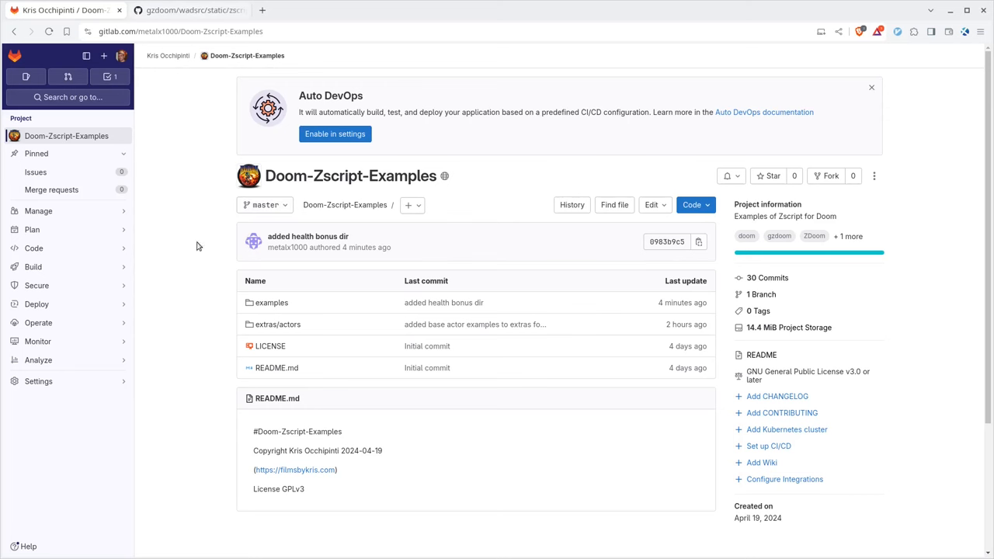
{"action": "left_click", "coordinate": [277, 324]}
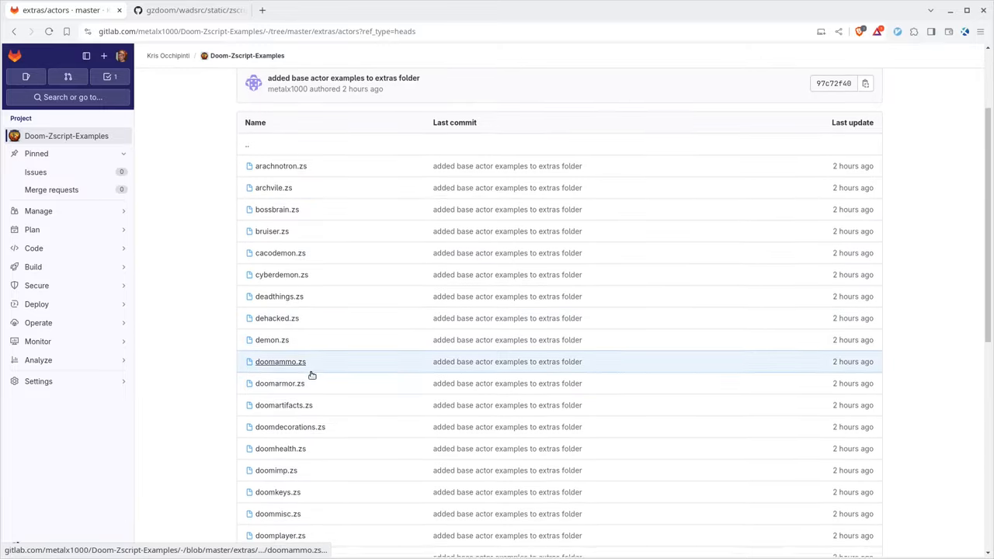
{"action": "scroll", "scroll_direction": "down", "scroll_amount": 3}
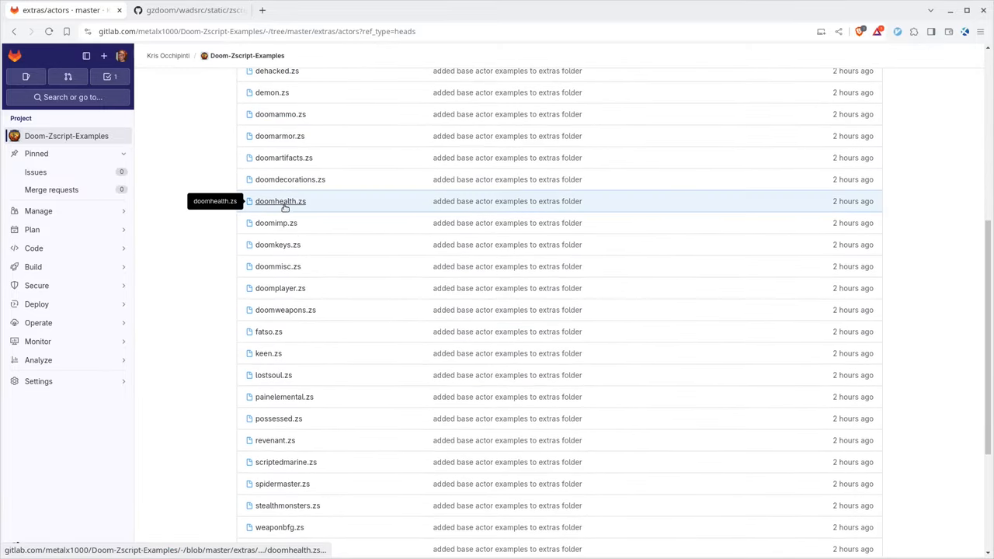
{"action": "left_click", "coordinate": [279, 201]}
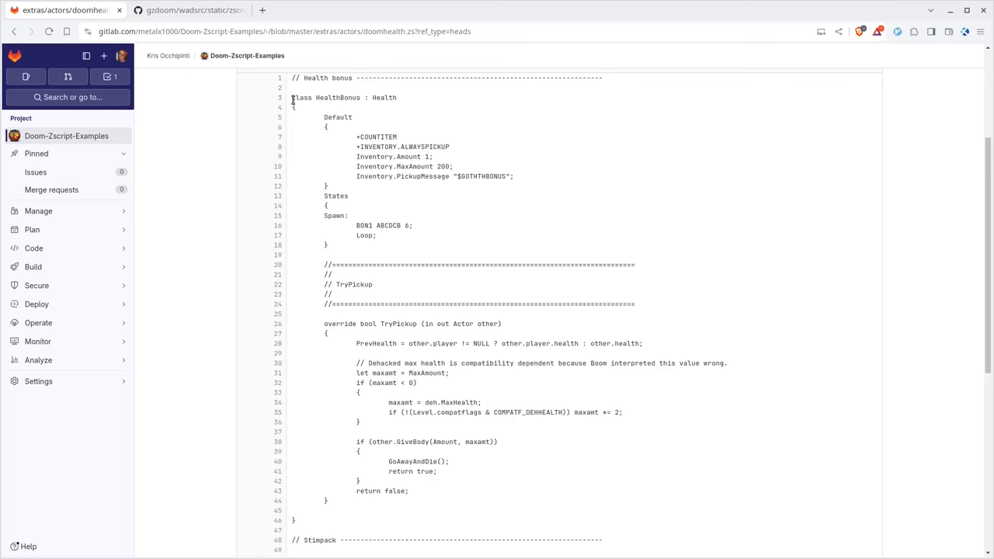
Step: Copy the HealthBonus class code from doomhealth.zs, selecting through the Spawn state
{"action": "left_click_drag", "start_coordinate": [292, 97], "coordinate": [408, 491]}
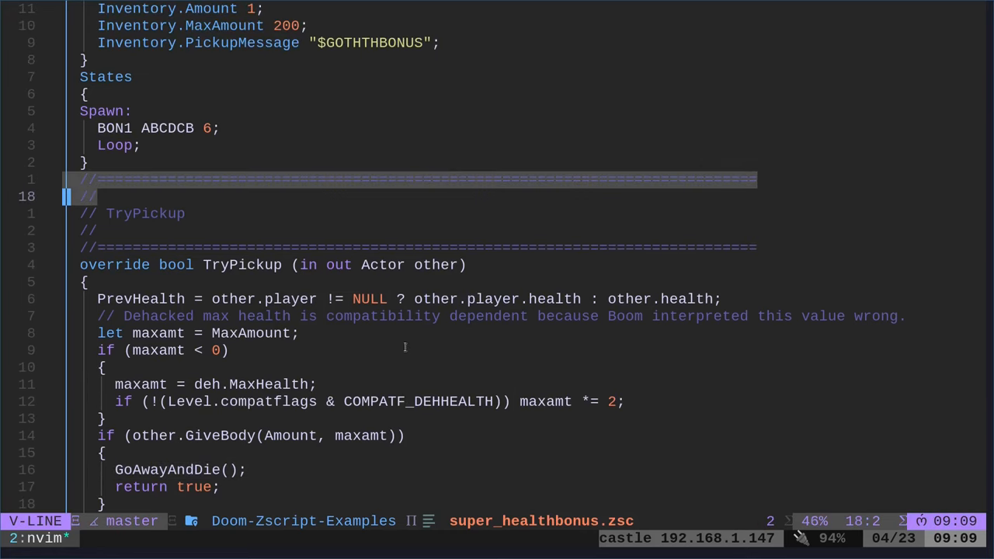
{"action": "scroll", "scroll_direction": "down", "scroll_amount": 3}
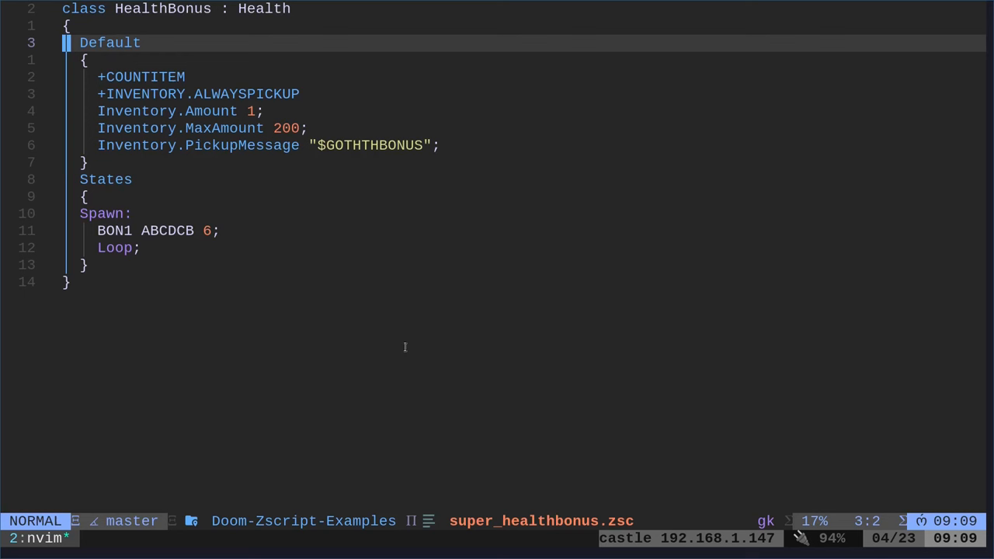
{"action": "double_click", "coordinate": [163, 8]}
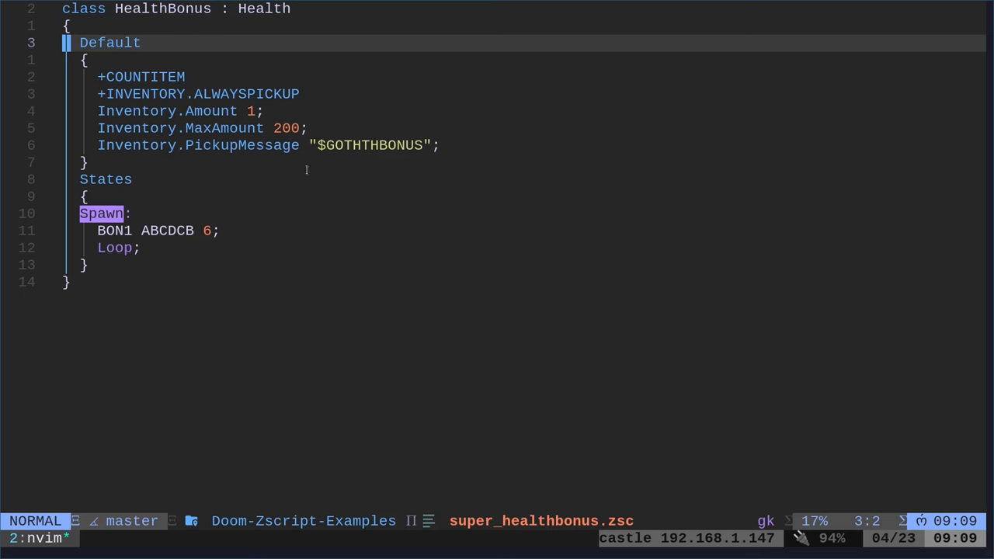
{"action": "mouse_move", "coordinate": [187, 111]}
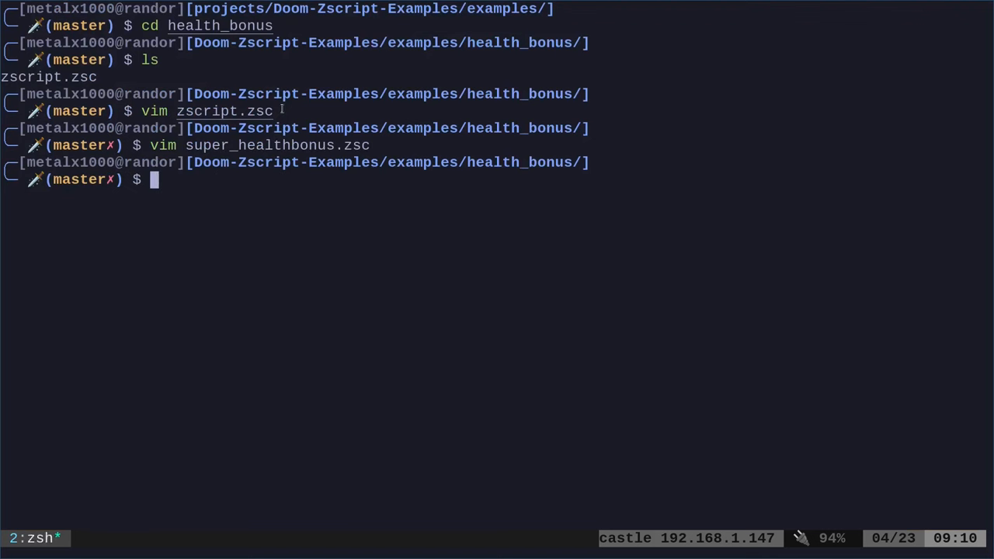
Step: Enter the autosuggested gzdoom command loading this folder with DOOM2.WAD and warp 01
{"action": "type", "text": "gzdi"}
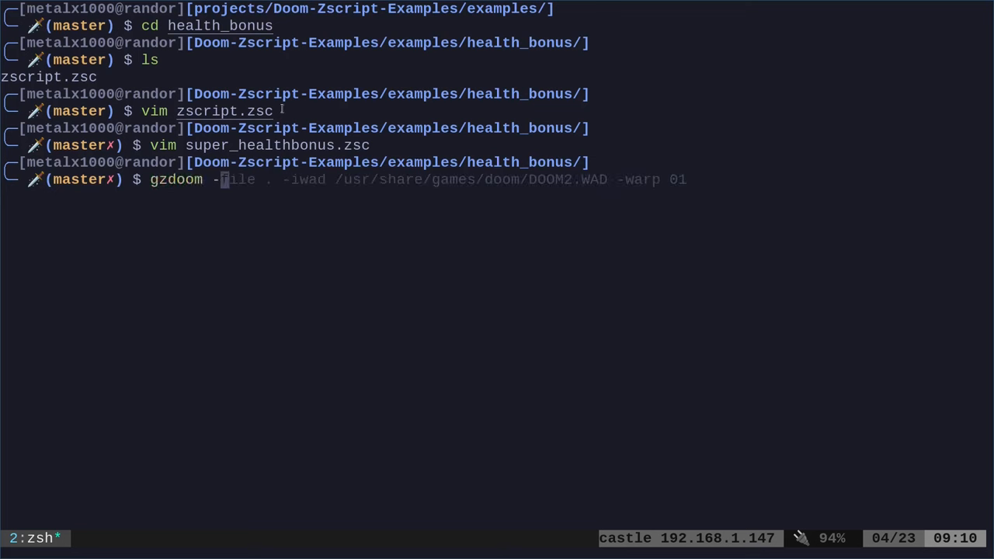
{"action": "key", "text": "Right"}
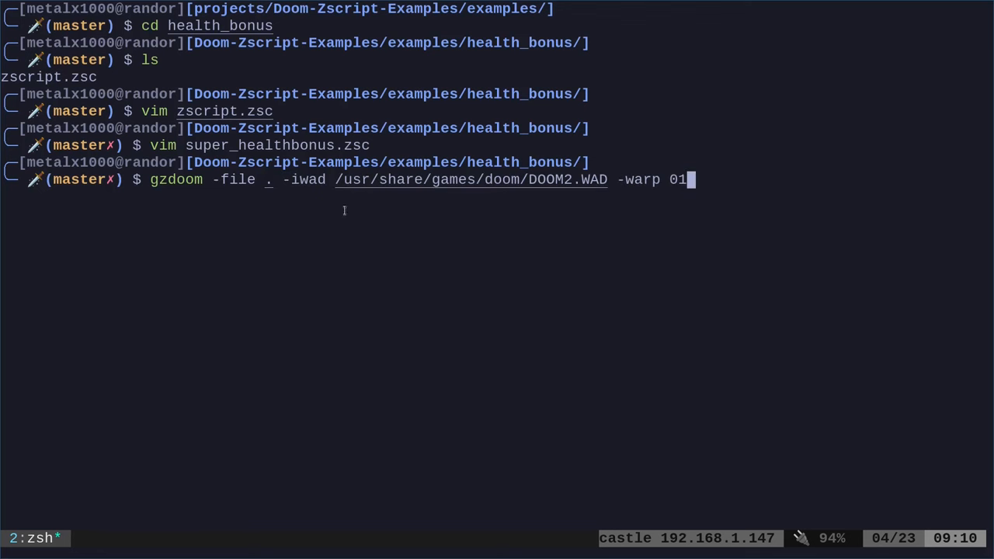
{"action": "left_click_drag", "start_coordinate": [293, 179], "coordinate": [613, 179]}
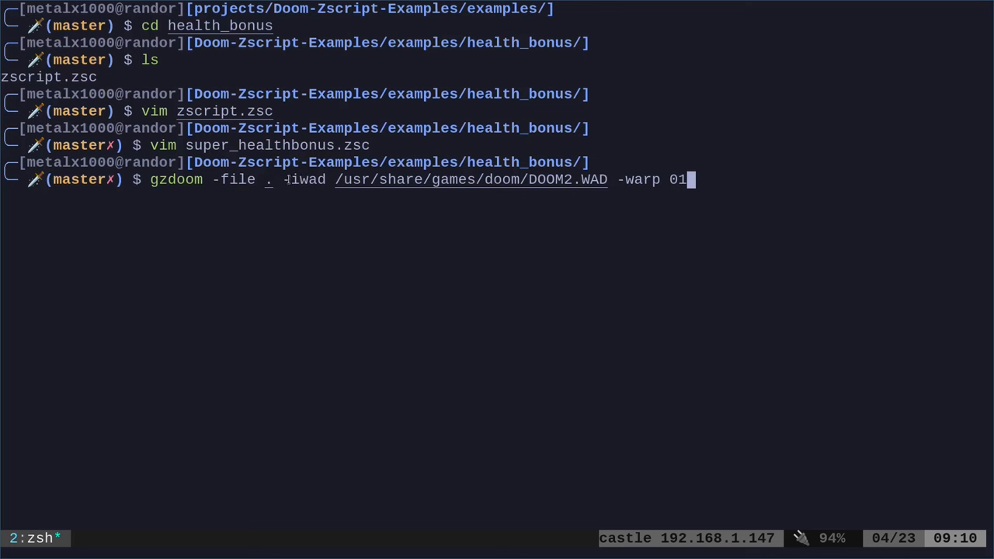
{"action": "mouse_move", "coordinate": [170, 201]}
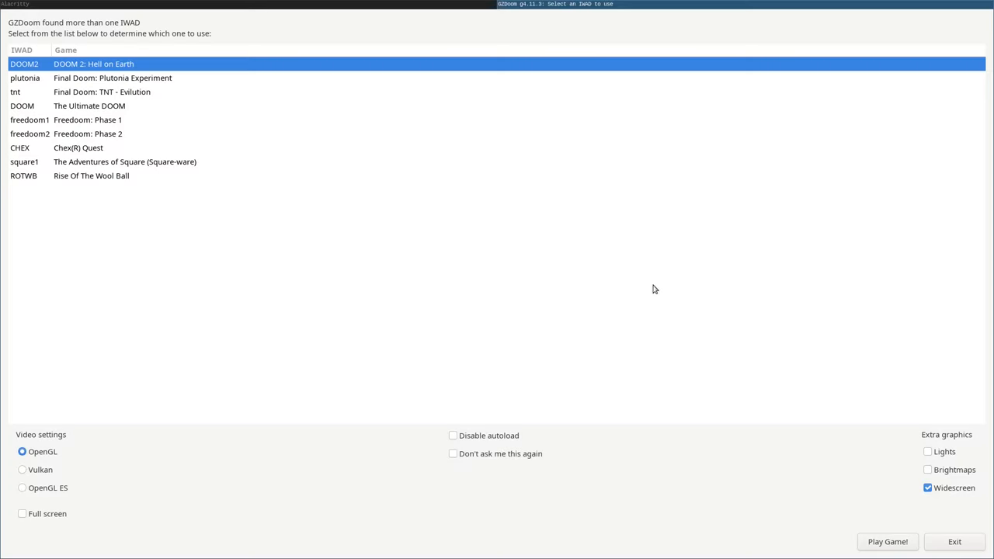
Step: Launch DOOM 2: Hell on Earth, which fails with 'Class name HealthBonus already exists'
{"action": "left_click", "coordinate": [886, 541]}
{"action": "type", "text": "vim"}
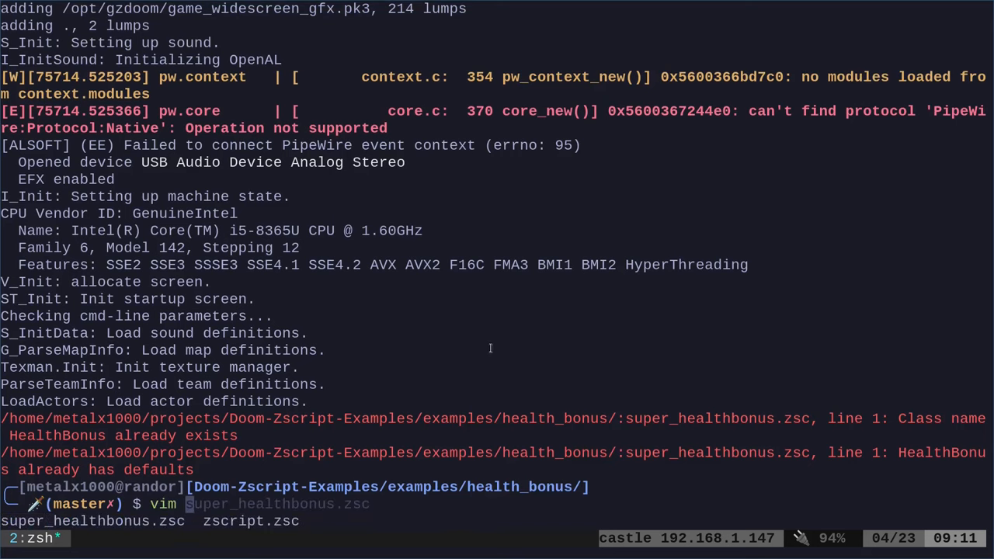
Step: Reopen super_healthbonus.zsc to rename the class, then run 'gzdoom -file .'
{"action": "key", "text": "Tab"}
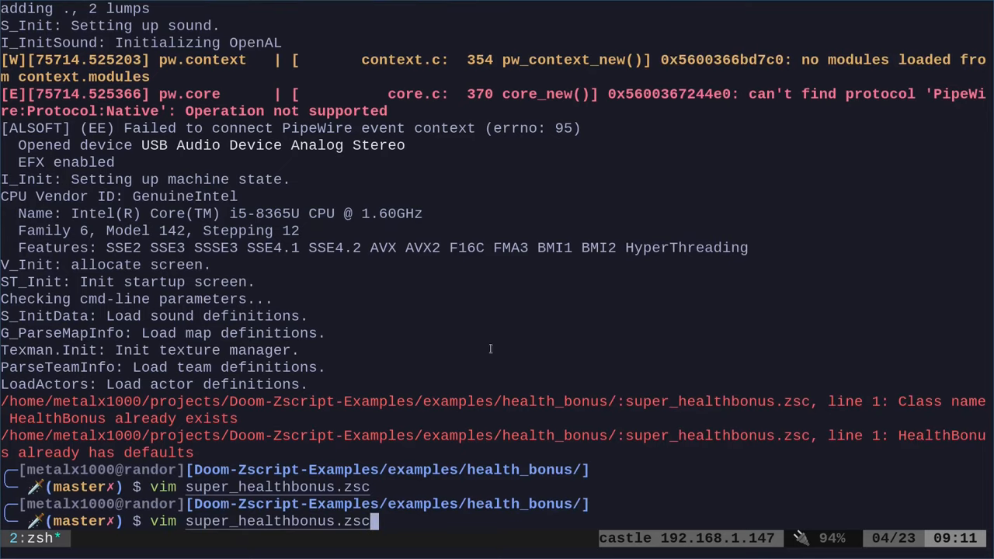
{"action": "type", "text": "gzdoom -file ."}
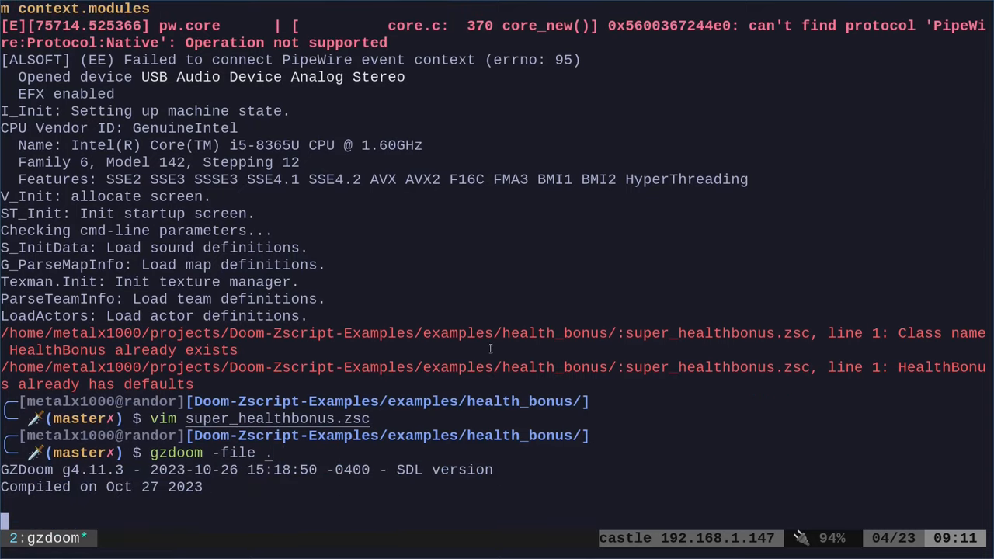
{"action": "key", "text": "Return"}
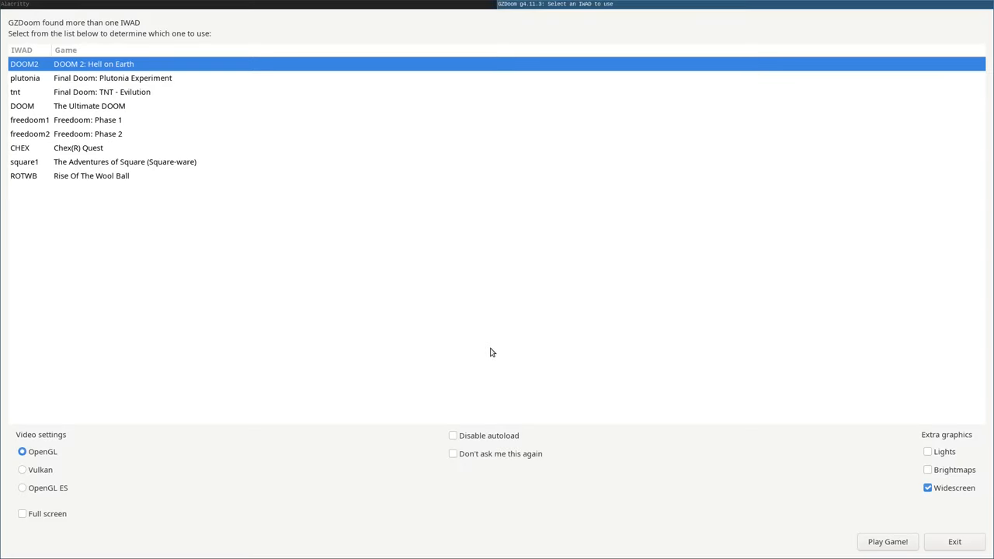
Step: Start a new DOOM 2 game and run 'summon healthbonus2' in the console
{"action": "left_click", "coordinate": [887, 541]}
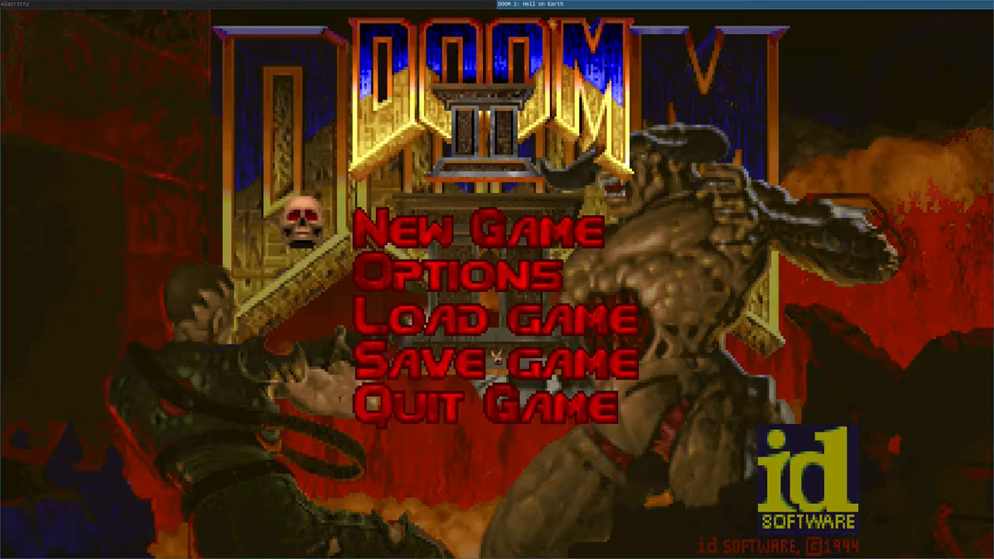
{"action": "left_click", "coordinate": [493, 229]}
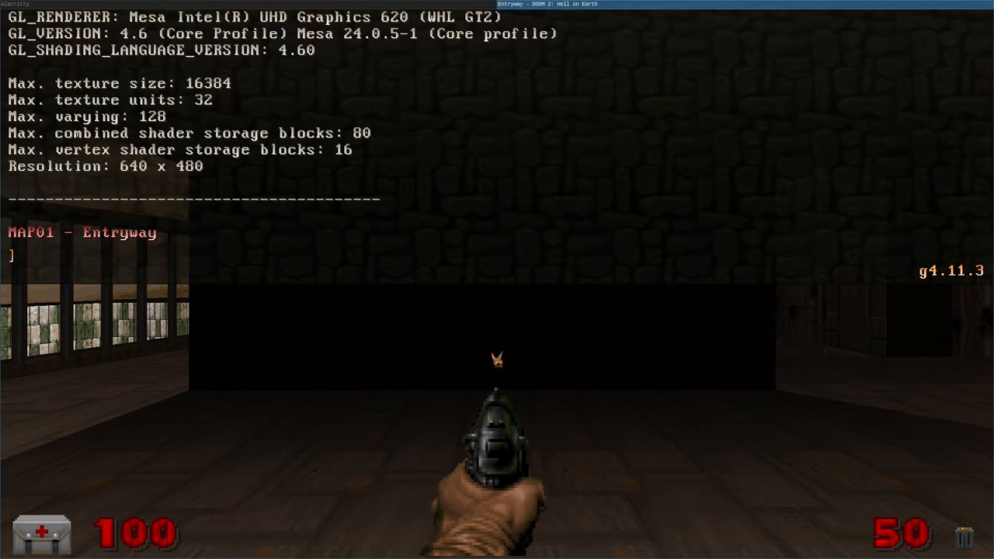
{"action": "type", "text": "summ"}
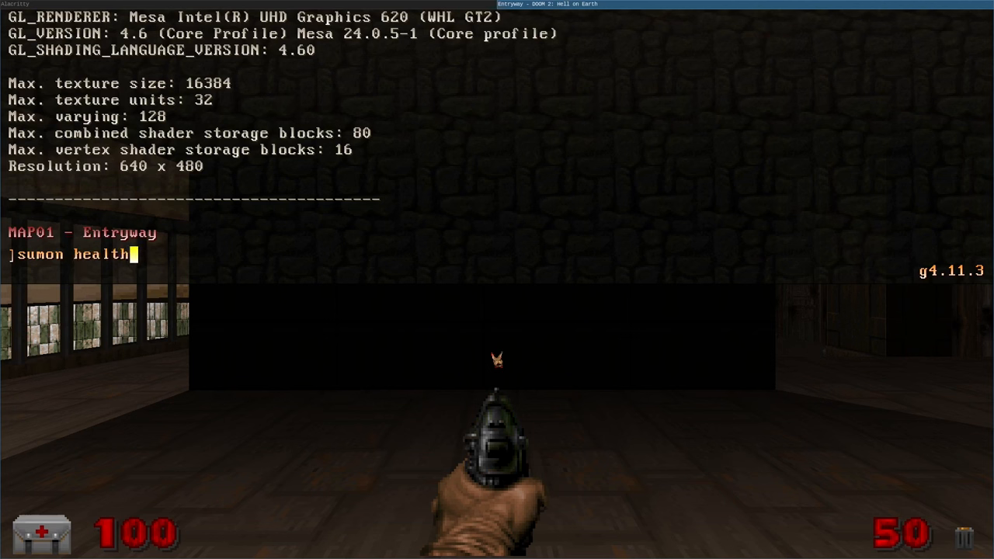
{"action": "type", "text": "bonus"}
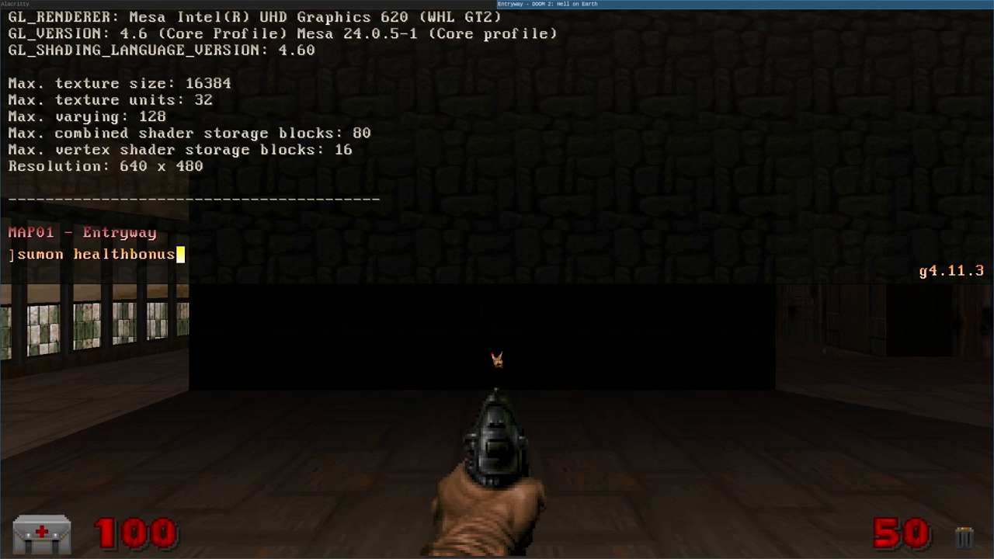
{"action": "type", "text": "2"}
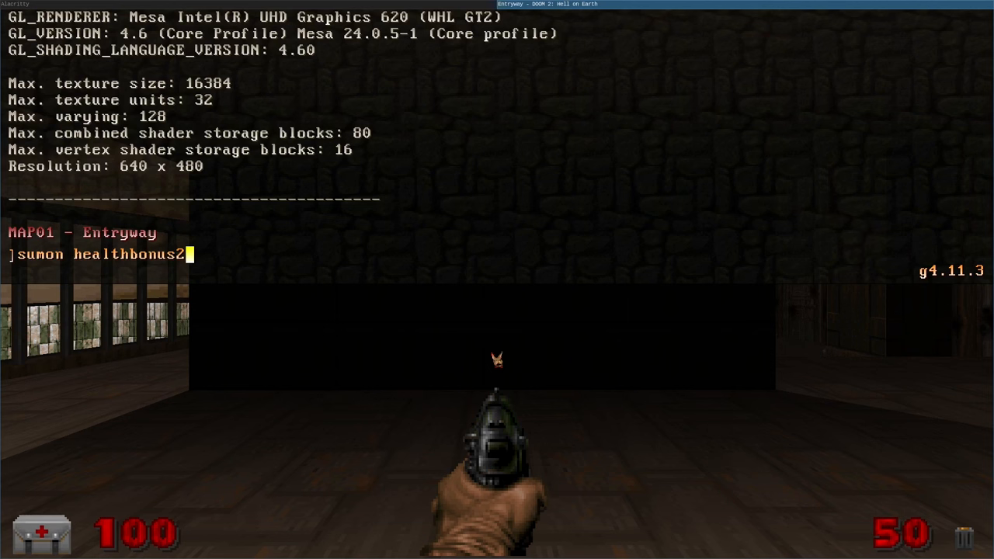
{"action": "key", "text": "enter"}
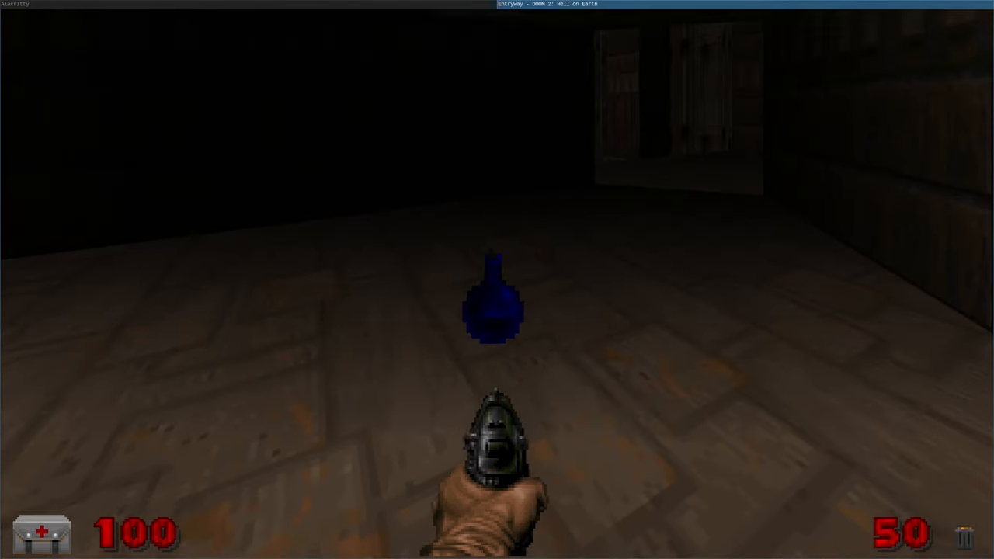
{"action": "key", "text": "w"}
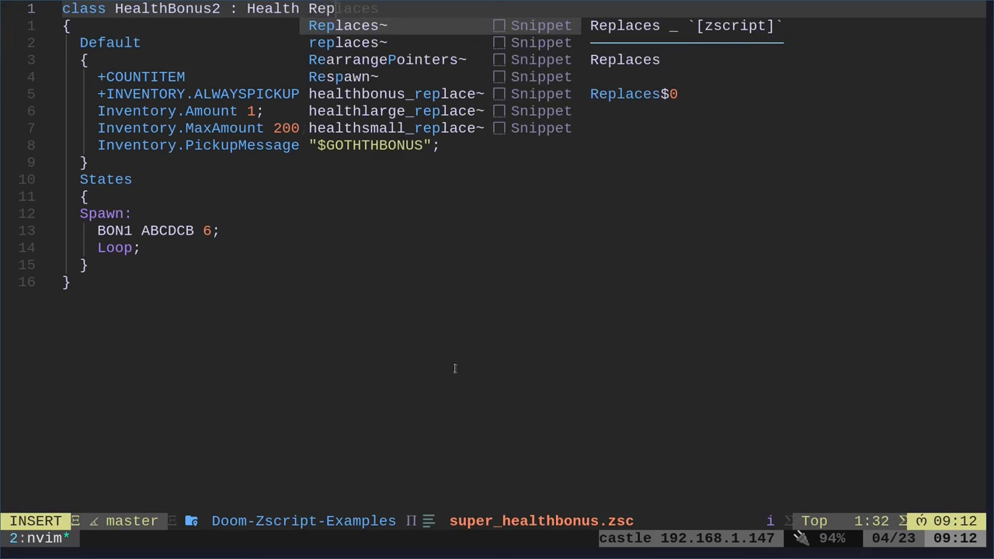
Step: Add Replaces after Health on the HealthBonus2 class line and start typing the actor name
{"action": "key", "text": "Tab"}
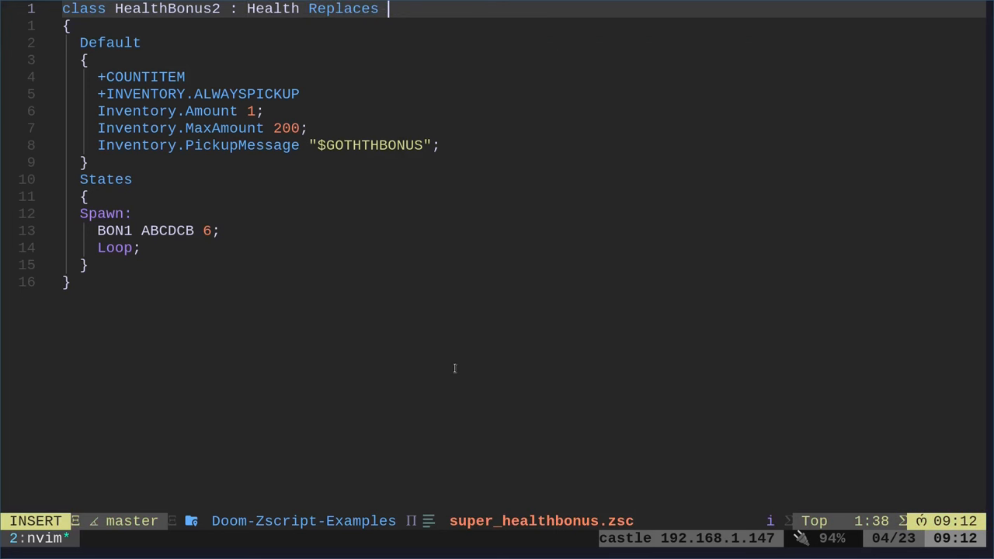
{"action": "type", "text": "ch"}
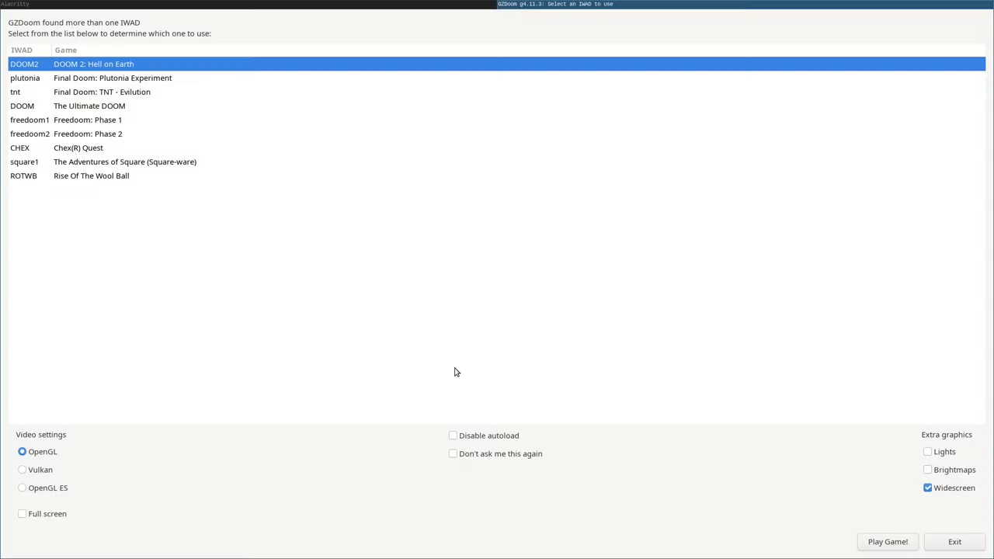
Step: Start DOOM 2 with the mod, pick up a health bonus, then exit the game
{"action": "left_click", "coordinate": [887, 541]}
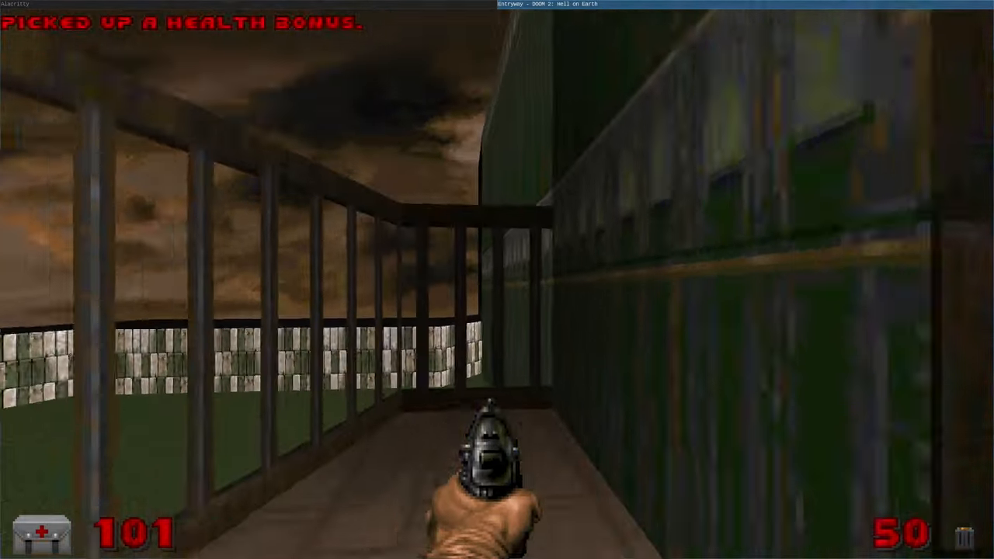
{"action": "key", "text": "Escape"}
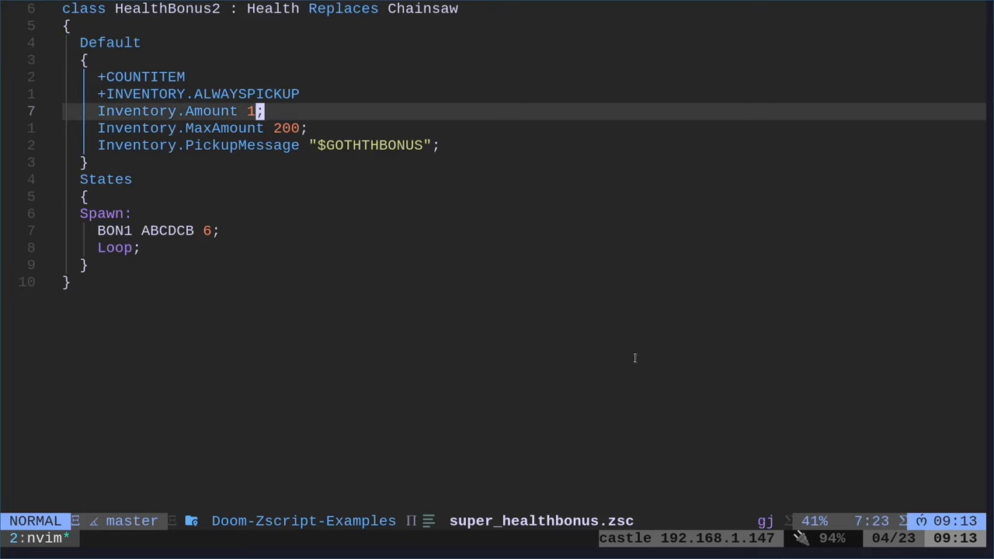
Step: Set Inventory.Amount to 10 and change the pickup message to "You got an awsome bonus!!!"
{"action": "type", "text": "0"}
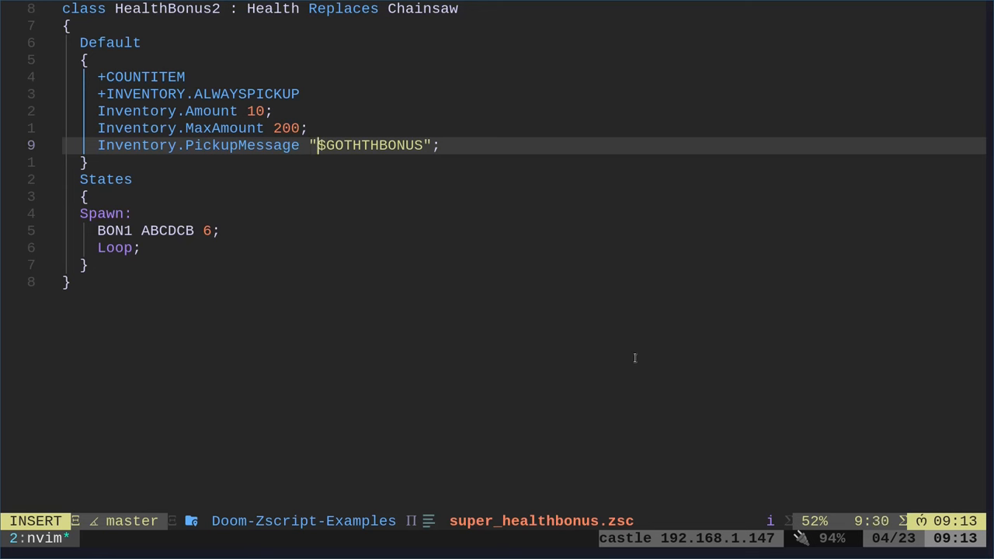
{"action": "key", "text": "BackSpace"}
{"action": "type", "text": "You got an aw"}
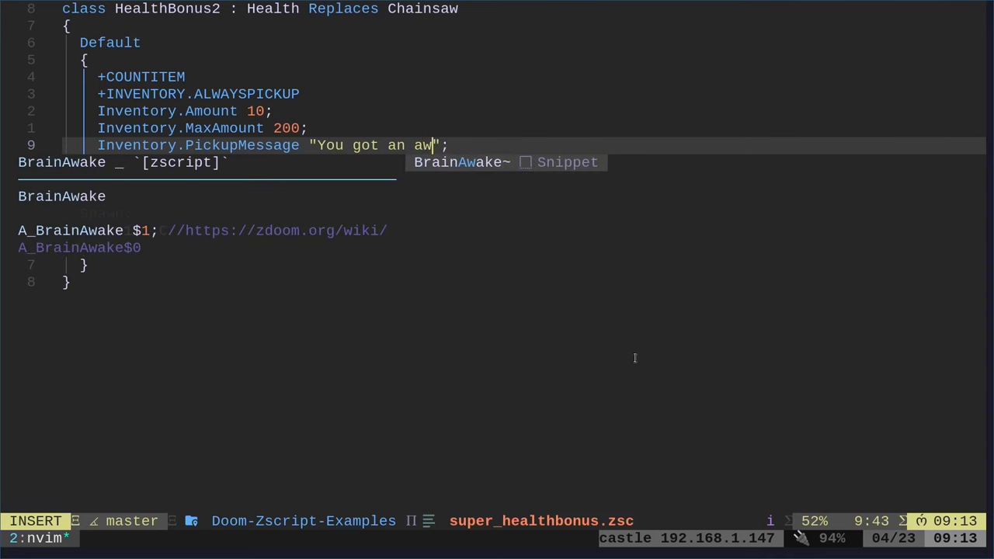
{"action": "type", "text": "se"}
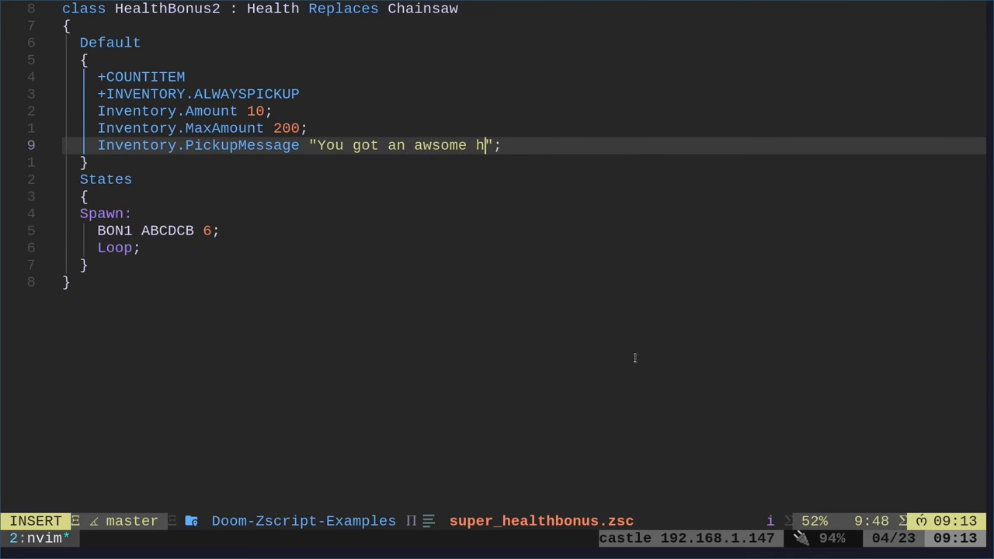
{"action": "key", "text": "BackSpace"}
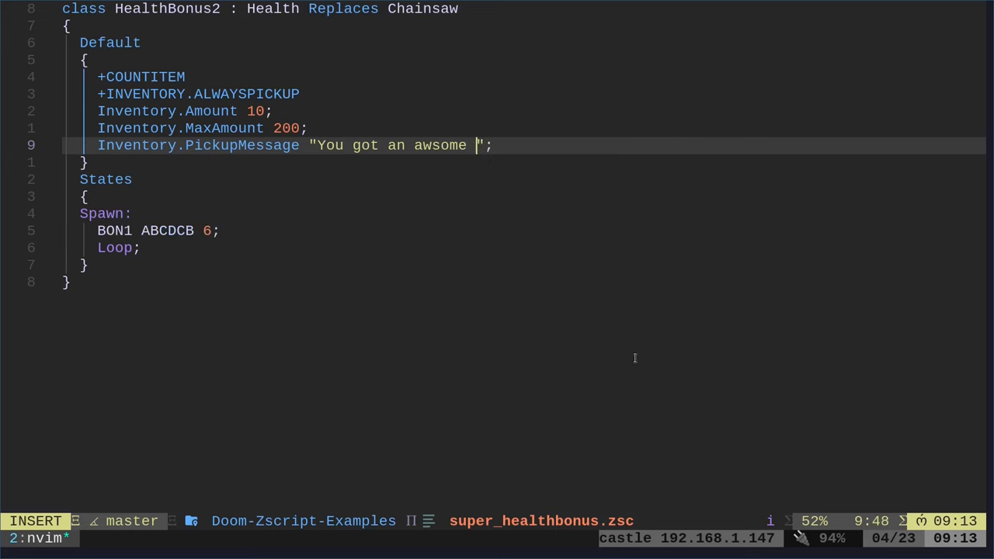
{"action": "type", "text": "bonus!!!"}
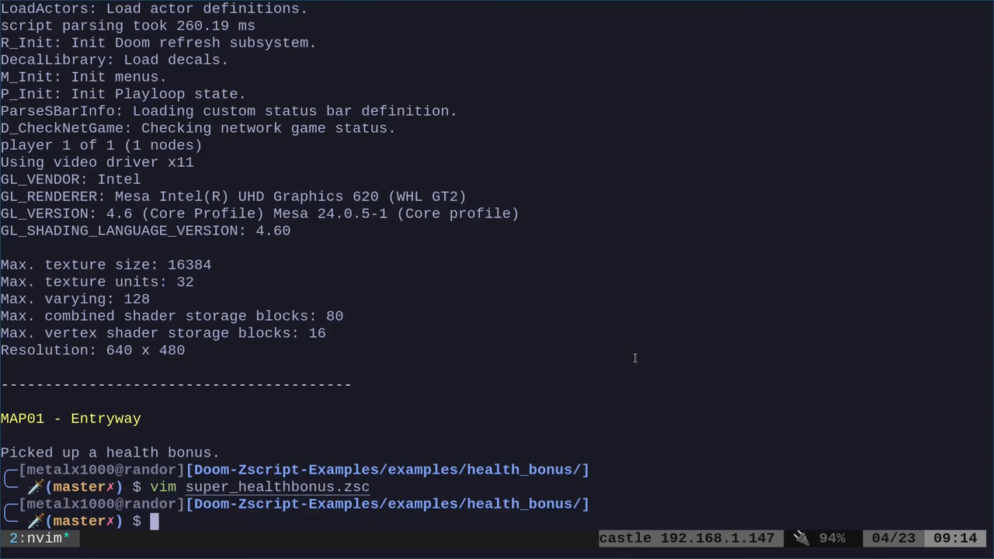
Step: Run gzdoom with DOOM2.WAD warping to 01, collect bonuses, then quit from the menu
{"action": "type", "text": "gzdoom -file . -iwad /usr/share/games/doom/DOOM2.WAD -warp 01"}
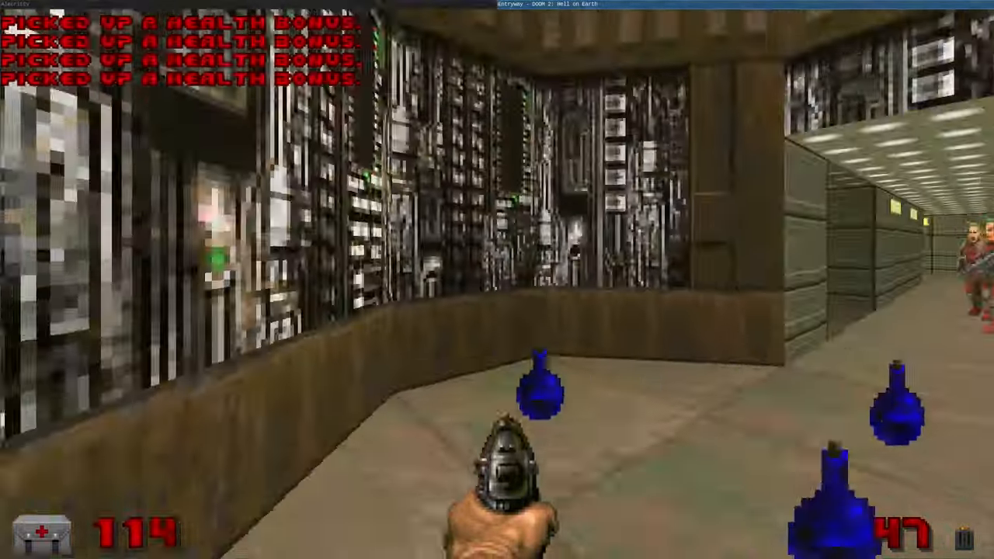
{"action": "key", "text": "w"}
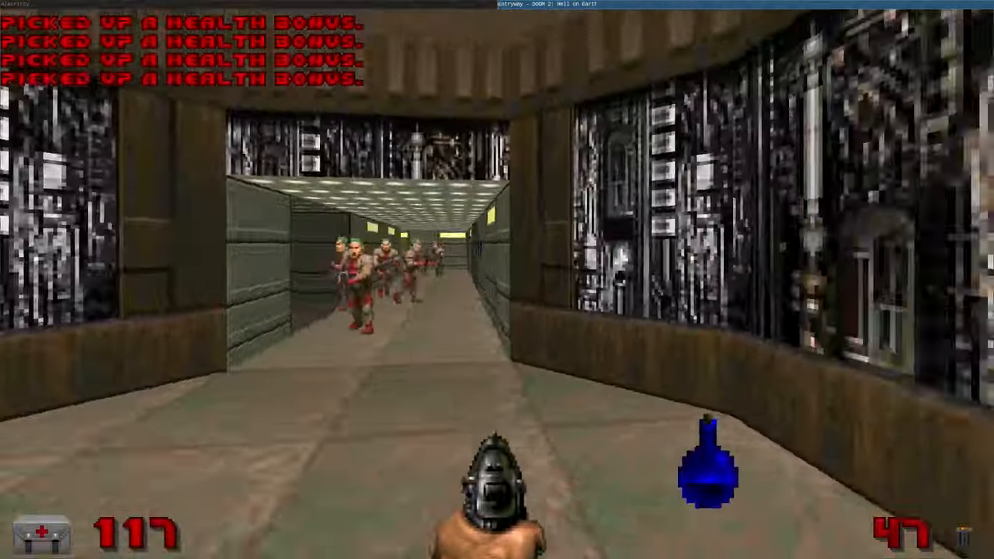
{"action": "key", "text": "escape"}
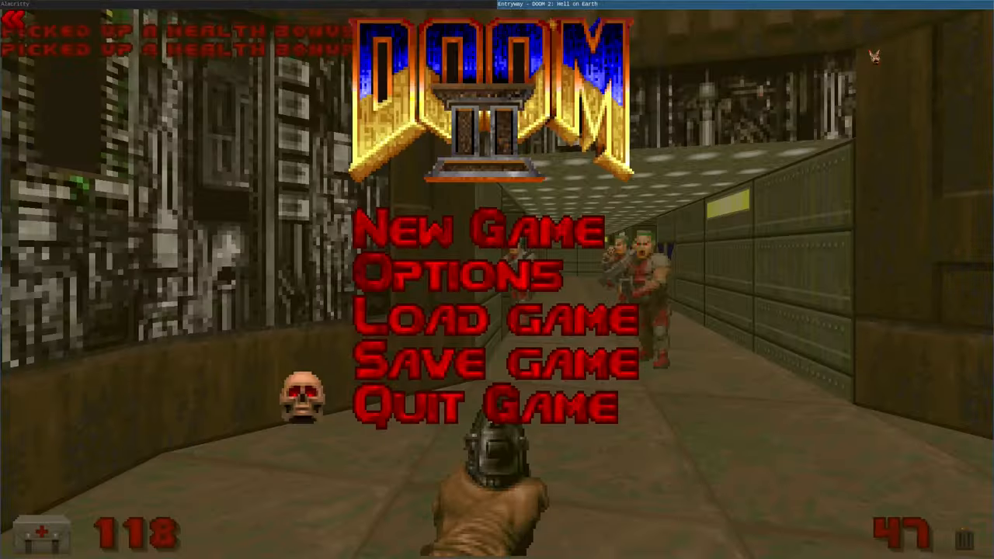
{"action": "left_click", "coordinate": [486, 404]}
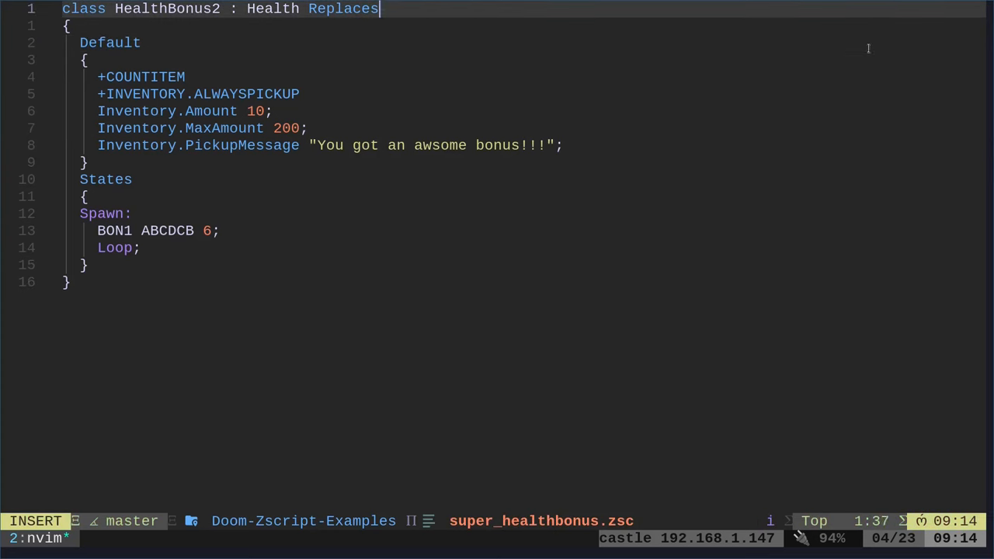
Step: Replace Chainsaw with Zombieman after Replaces on the HealthBonus2 class line
{"action": "type", "text": "heal"}
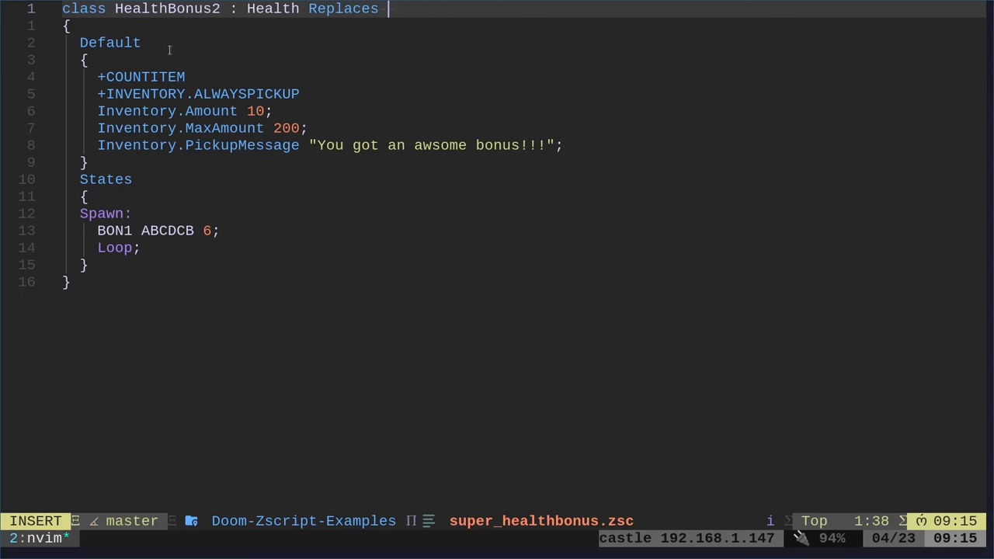
{"action": "type", "text": "Zombieman"}
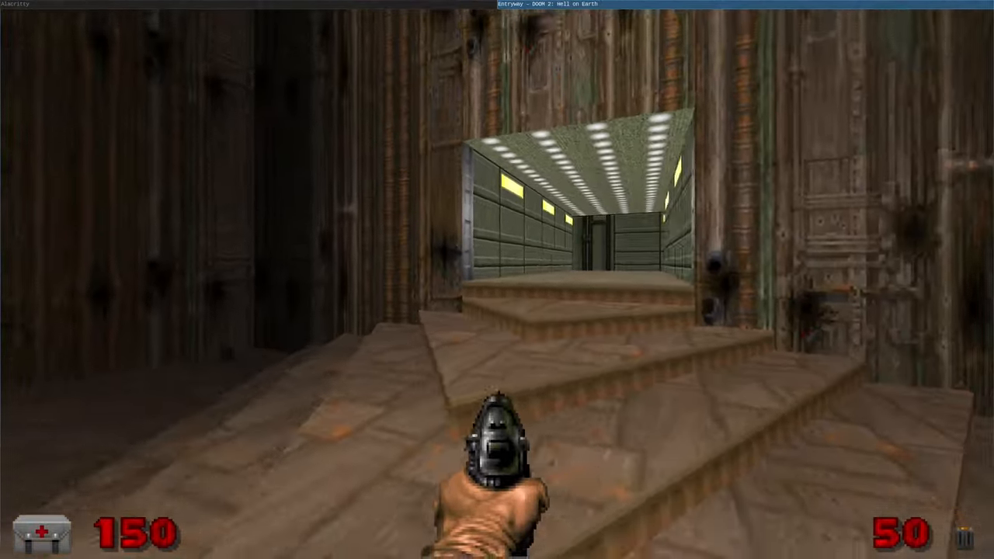
Step: Quit the Entryway test game to return to the script
{"action": "key", "text": "escape"}
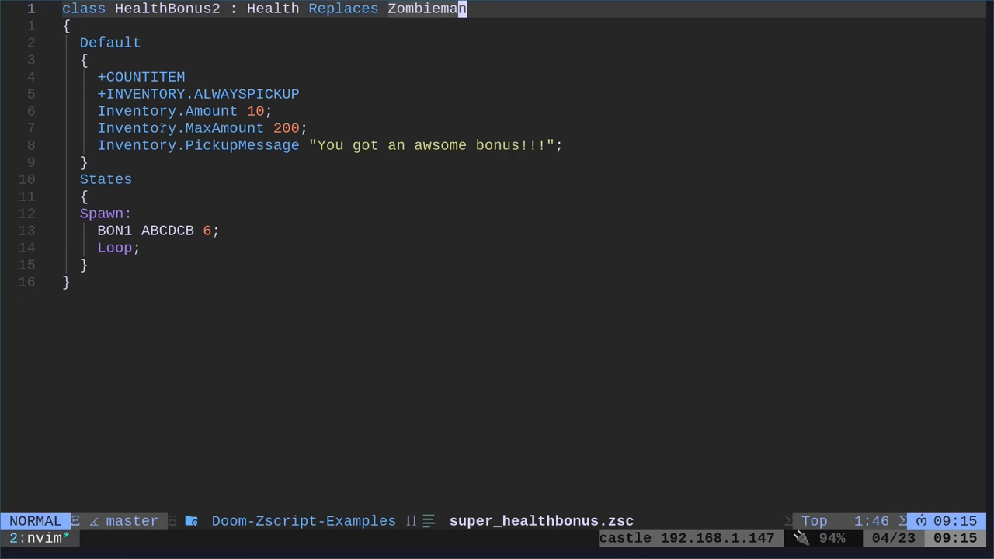
{"action": "double_click", "coordinate": [181, 128]}
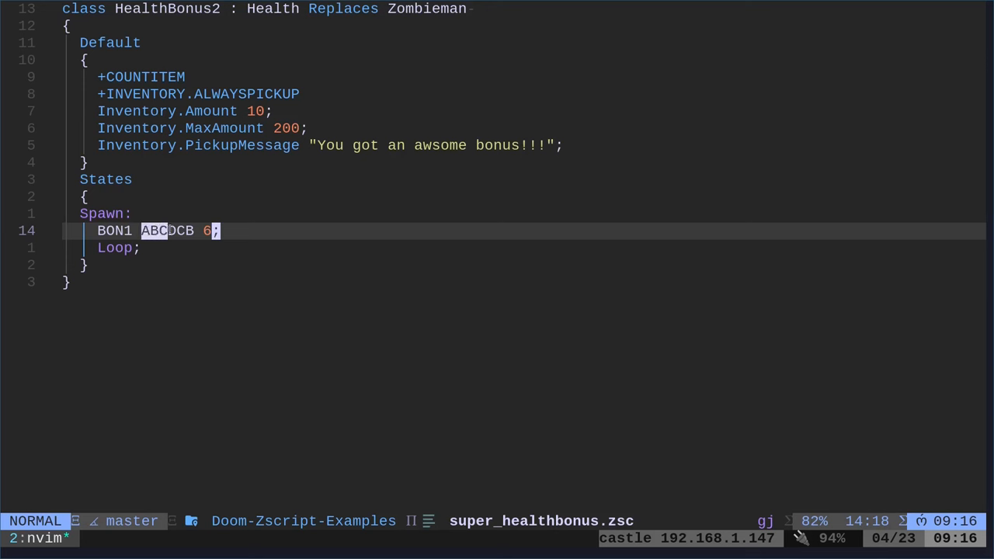
Step: Change the Spawn state sprite from BON1 to TROO
{"action": "key", "text": "l"}
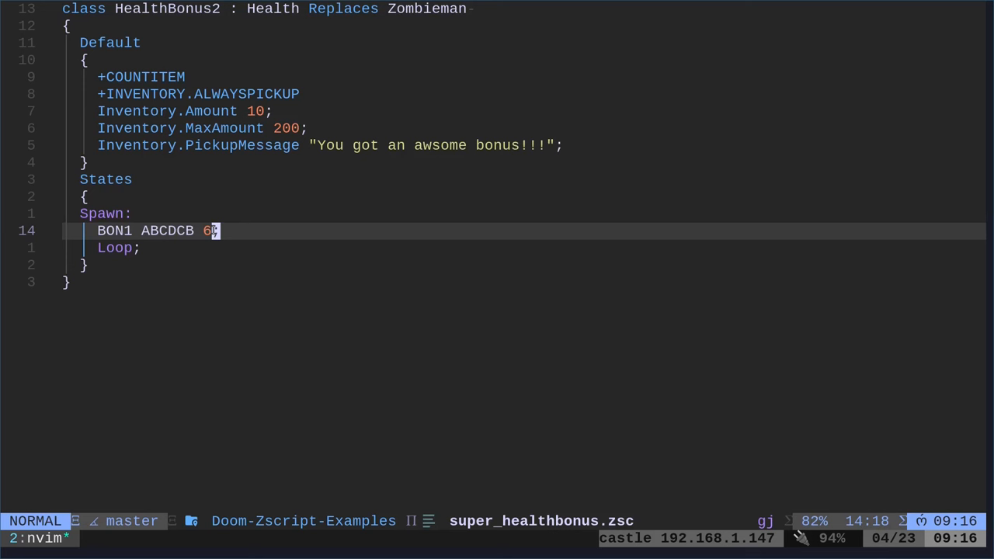
{"action": "mouse_move", "coordinate": [288, 222]}
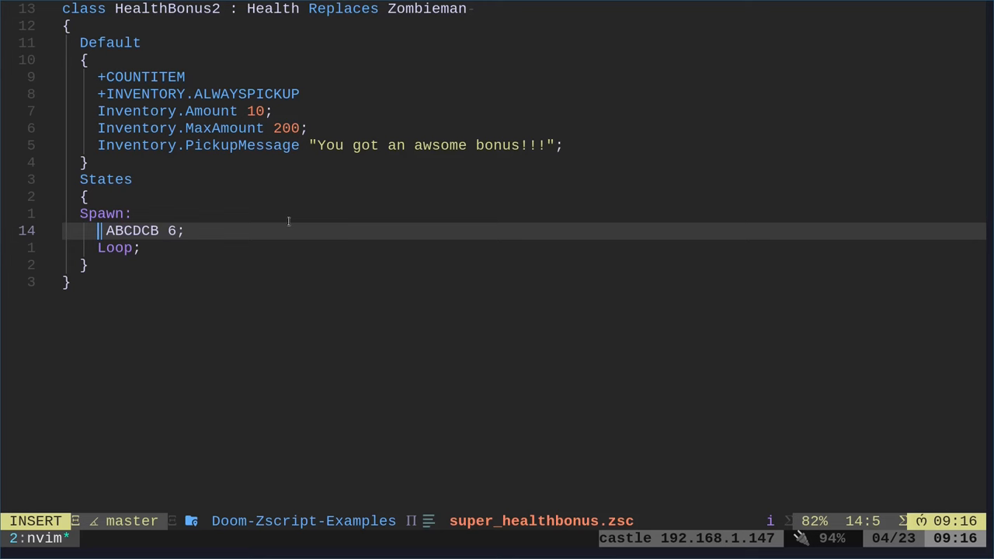
{"action": "type", "text": "TROO"}
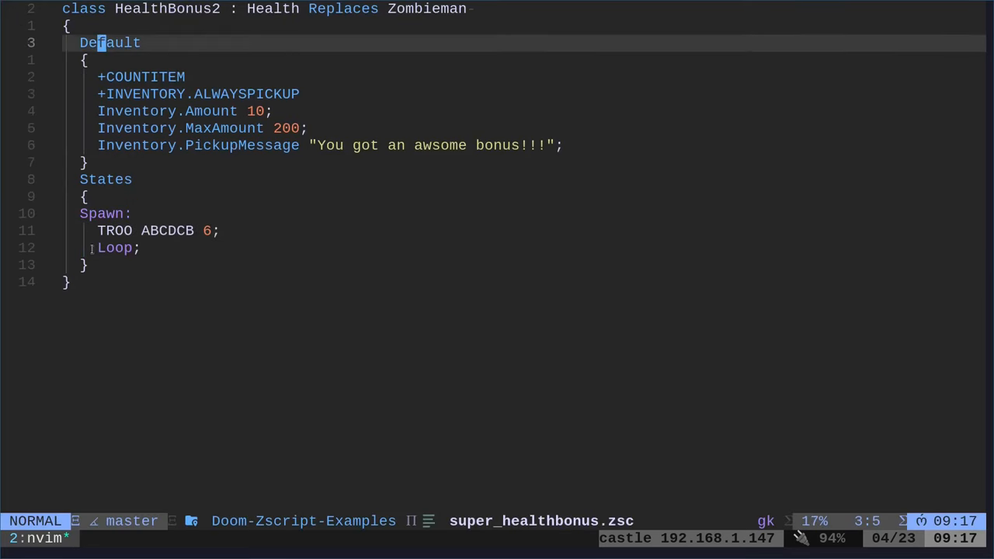
Step: Undo the accidental Zombieman edit and restore the spawn sprite from TROO to BON1
{"action": "key", "text": "gg"}
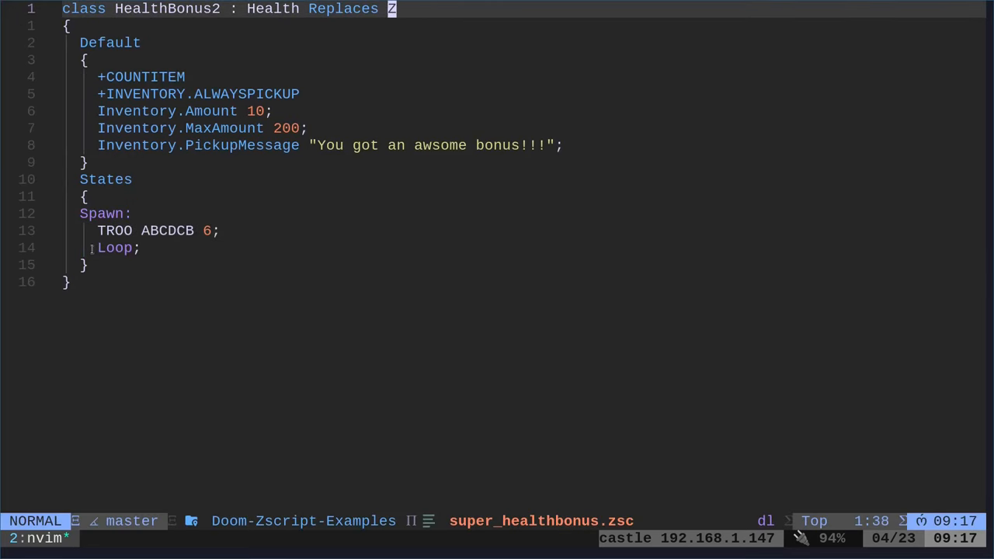
{"action": "key", "text": "u"}
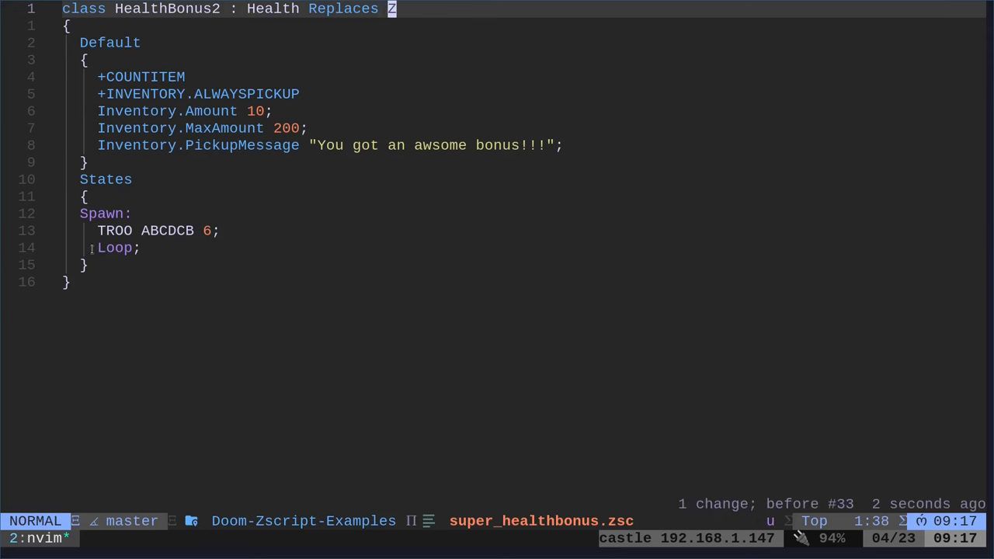
{"action": "type", "text": "ombieman"}
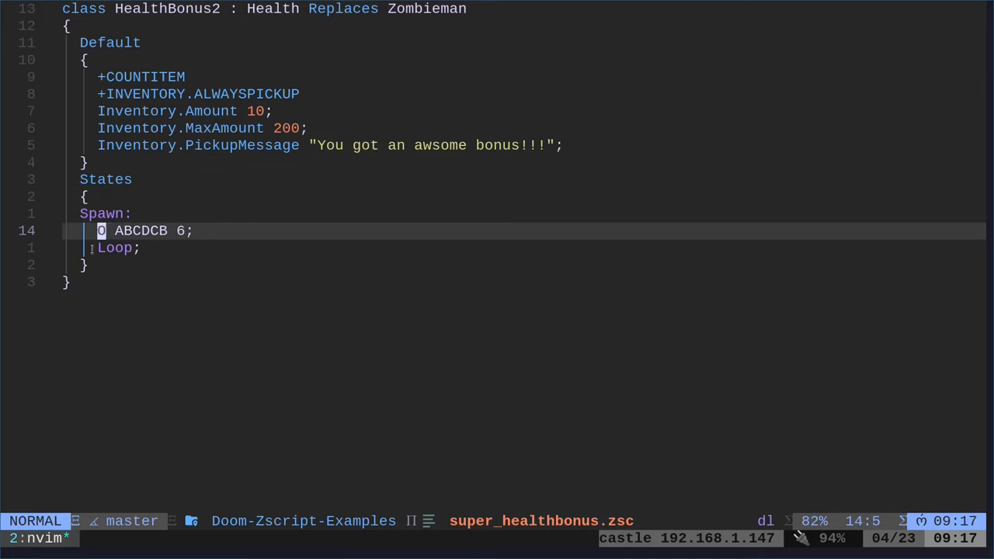
{"action": "type", "text": "BON"}
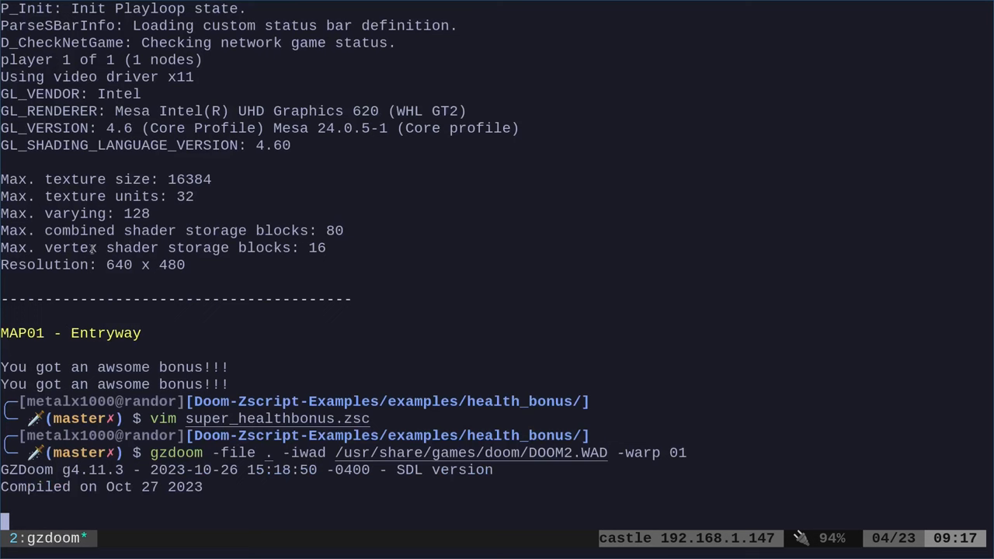
Step: Collect two bonuses on Entryway, raising health to 120, then bring up the main menu
{"action": "scroll", "scroll_direction": "down", "scroll_amount": 3}
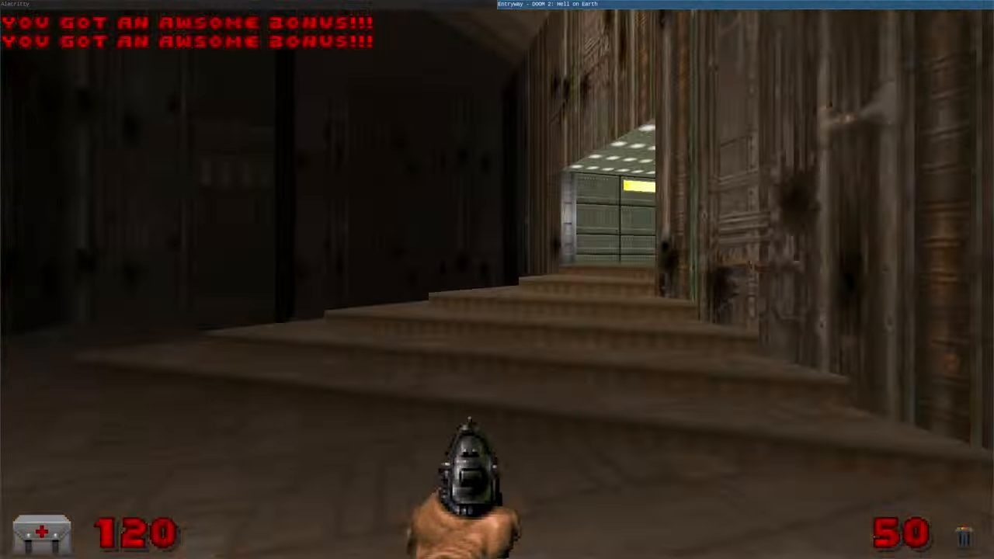
{"action": "key", "text": "Escape"}
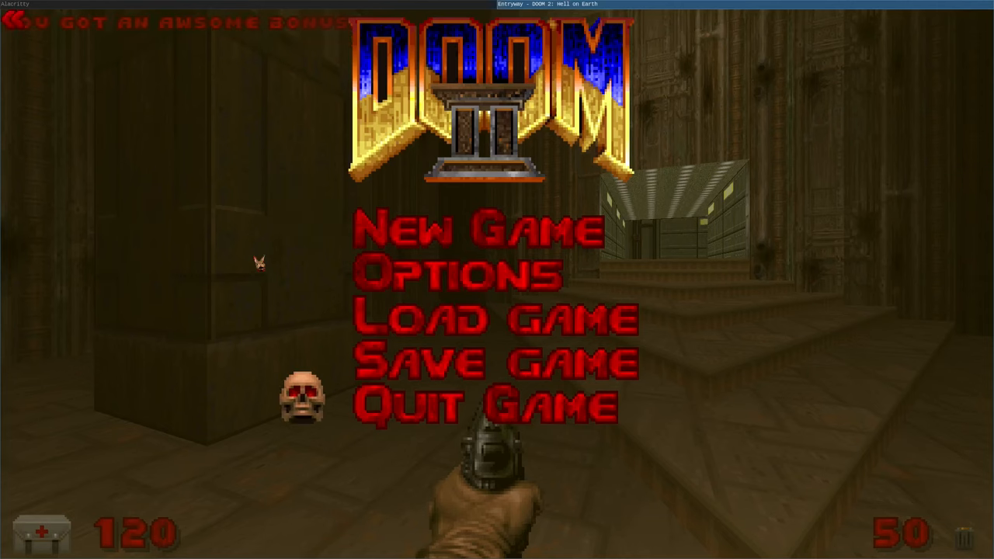